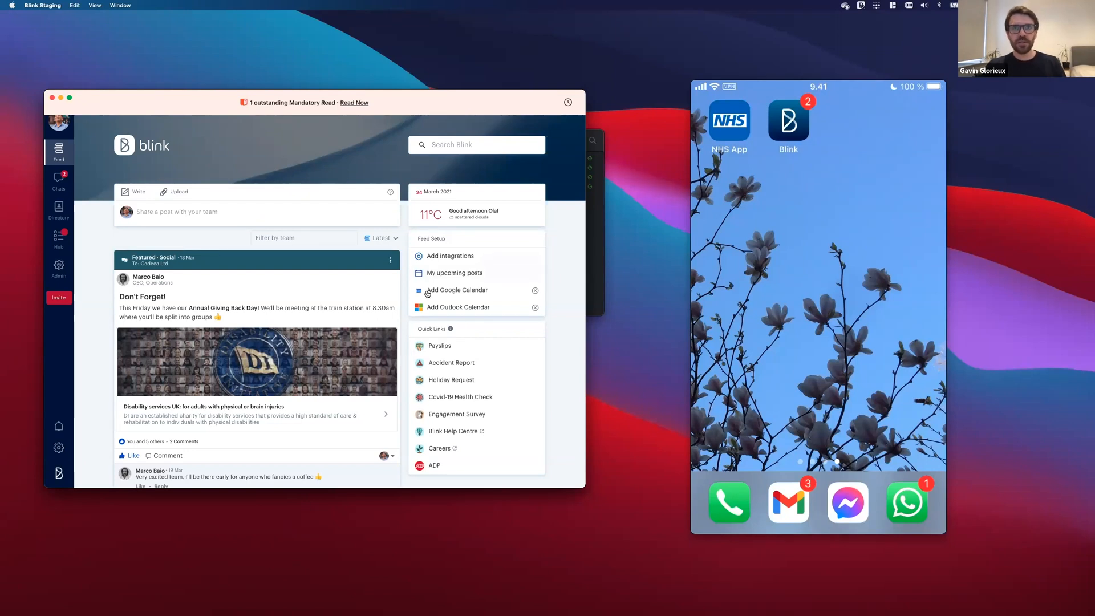
mouse_move(435, 318)
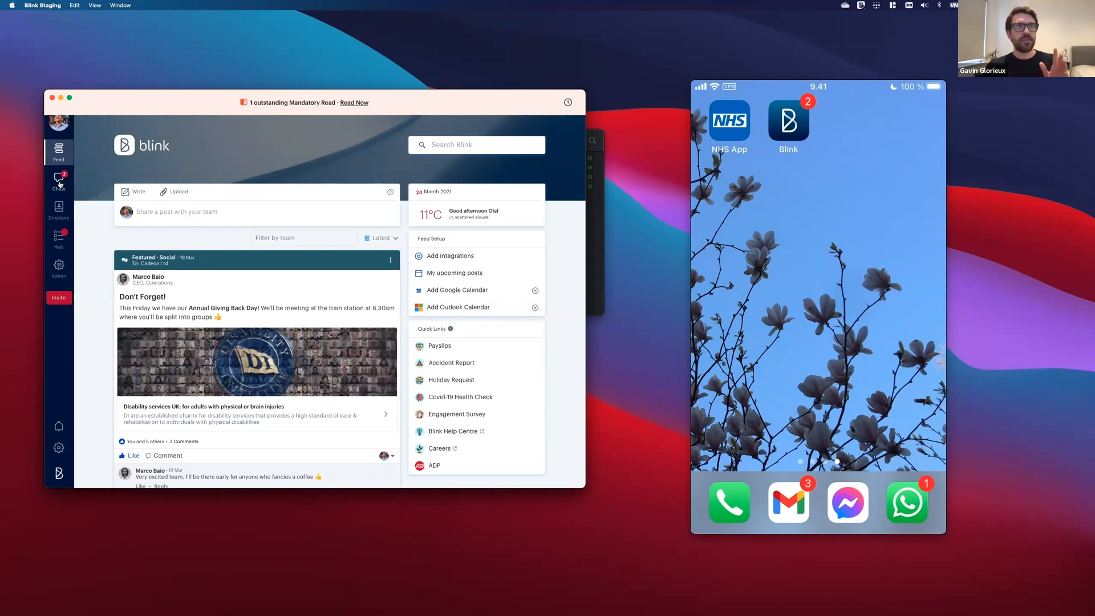
- Show the chats, then the company directory of contacts and favourites
left_click(58, 181)
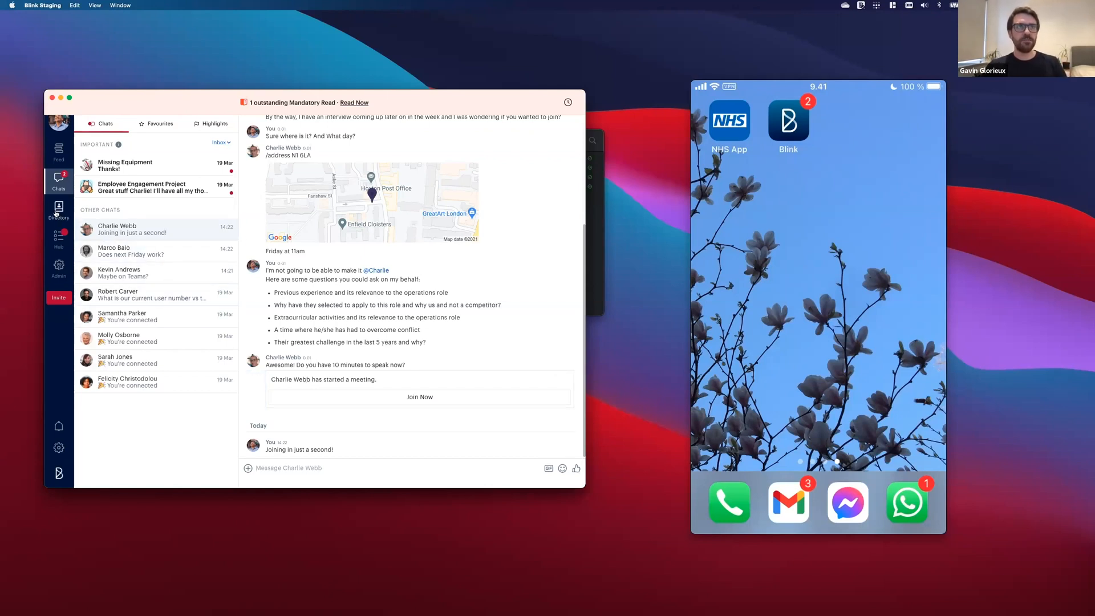
left_click(58, 210)
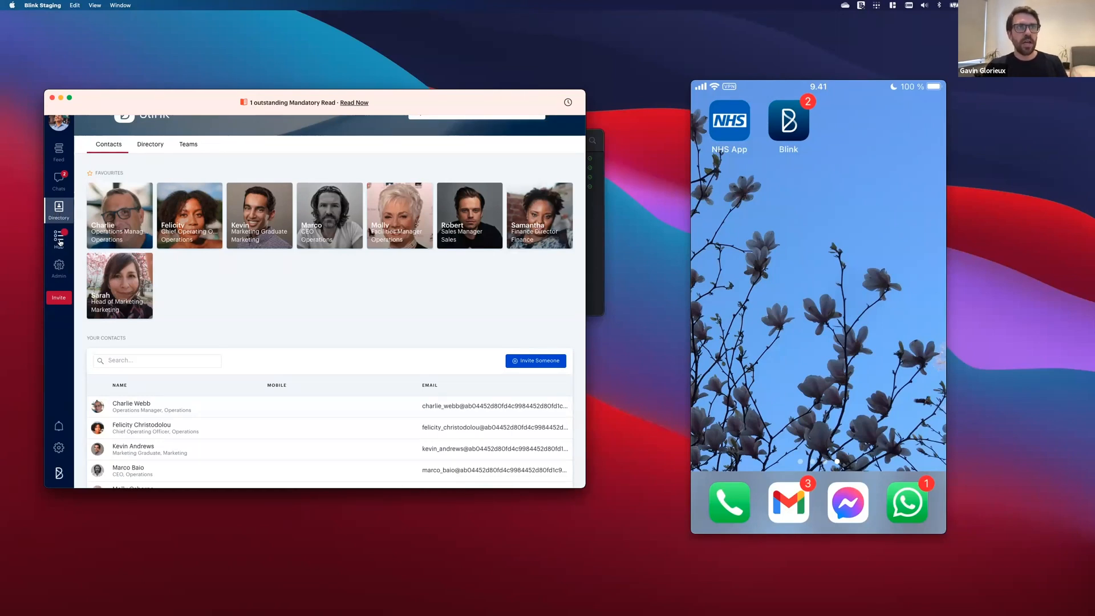
- Go to the Hub and preview the Report an Absence form from its content list
left_click(58, 237)
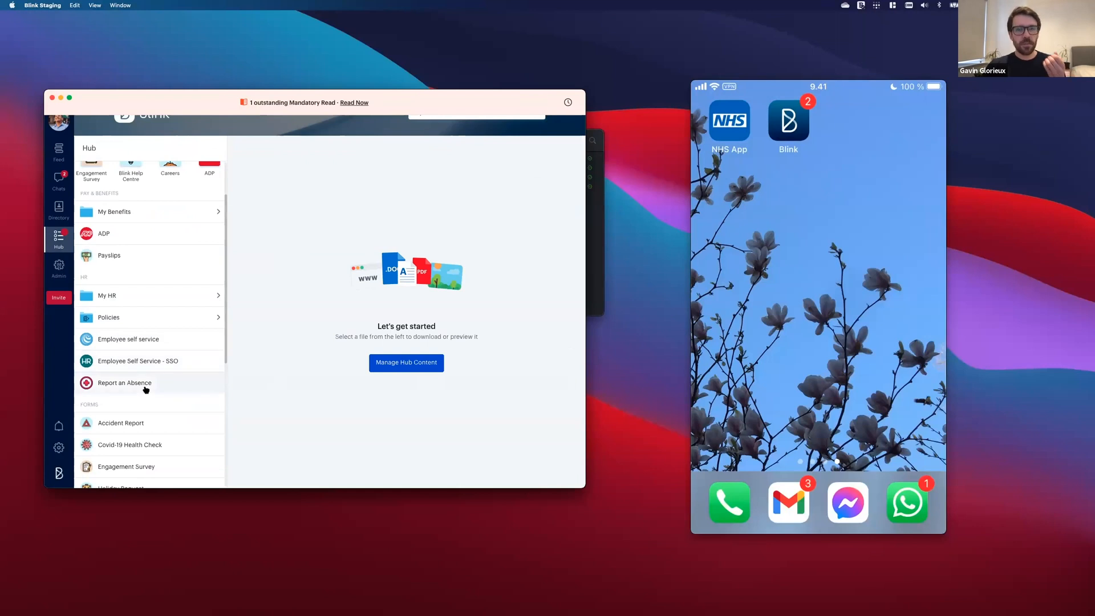
left_click(124, 383)
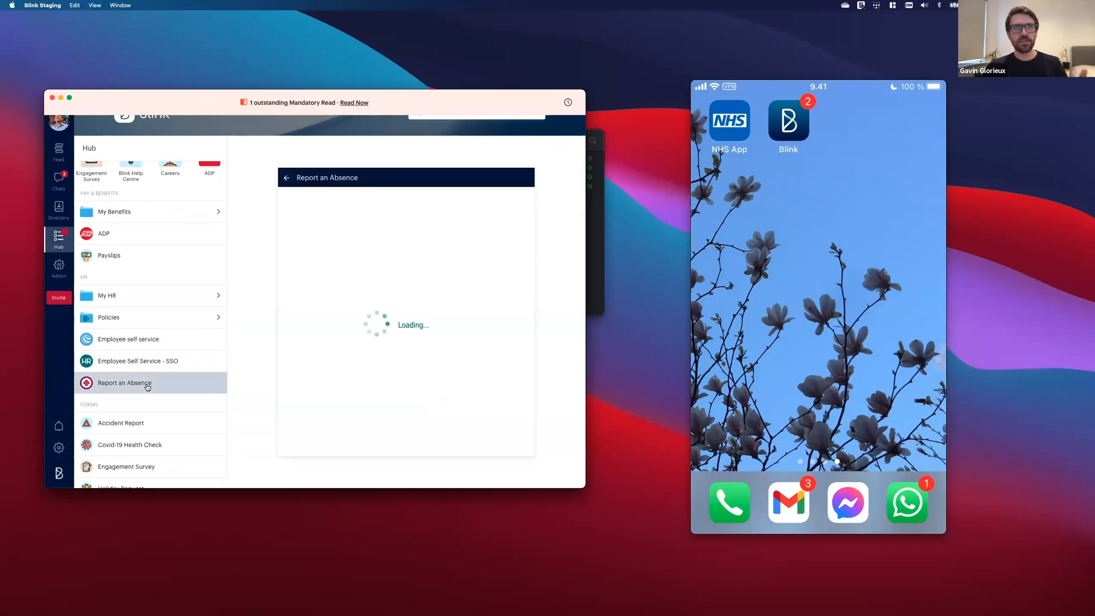
left_click(124, 383)
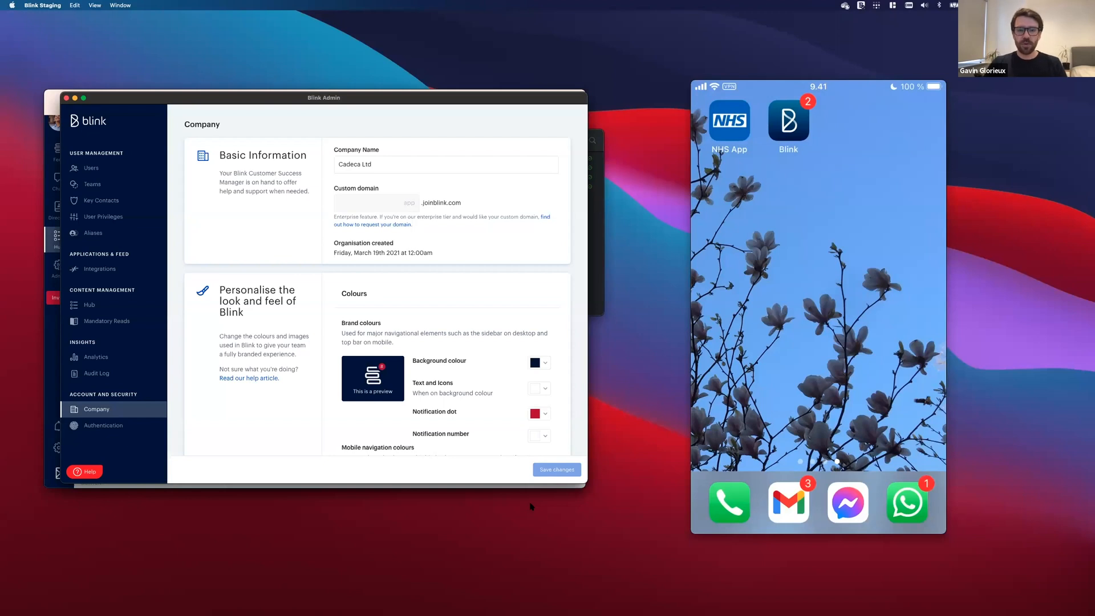
mouse_move(485, 454)
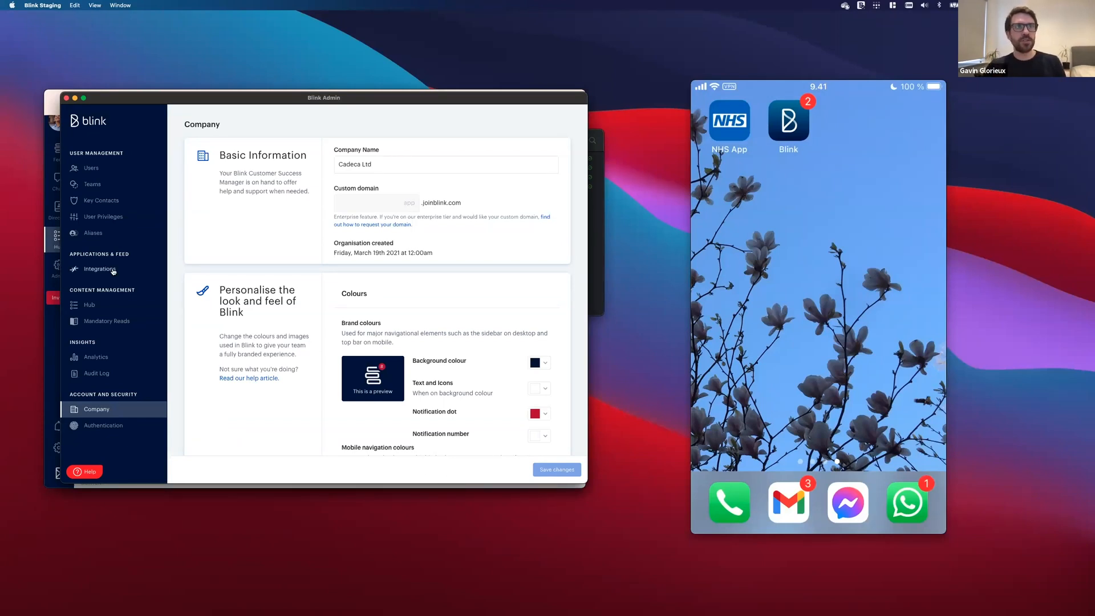
- Show the admin list of built-in integrations
left_click(99, 270)
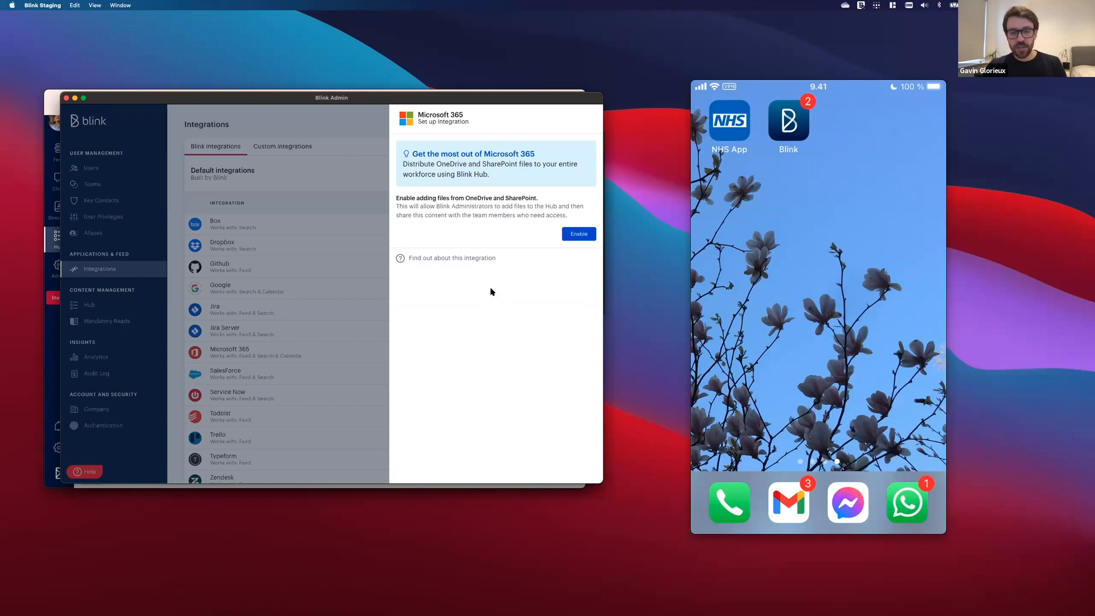
mouse_move(466, 297)
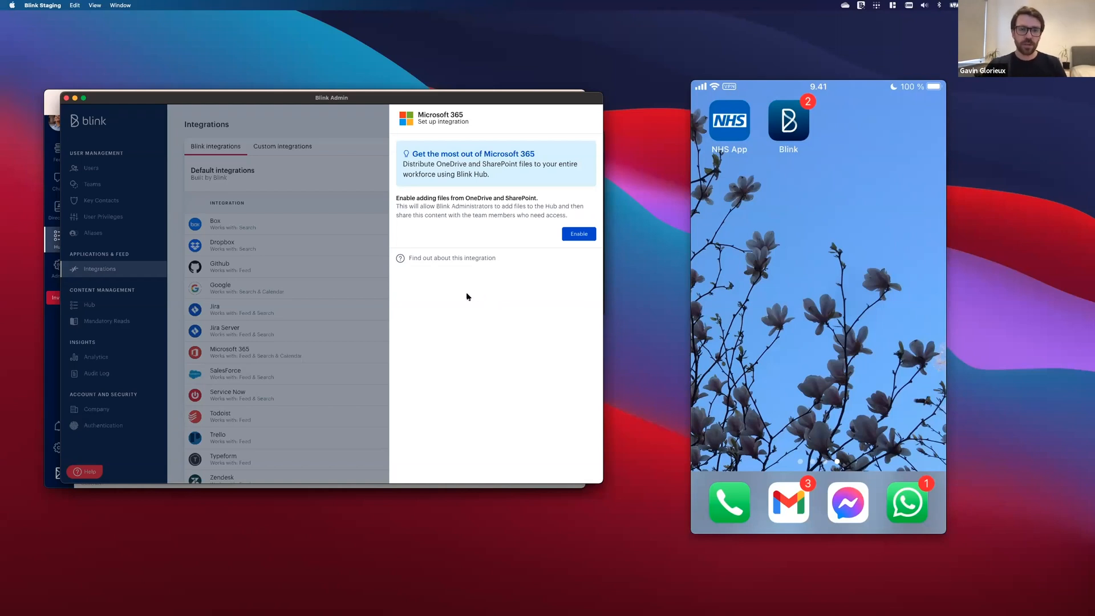
mouse_move(317, 269)
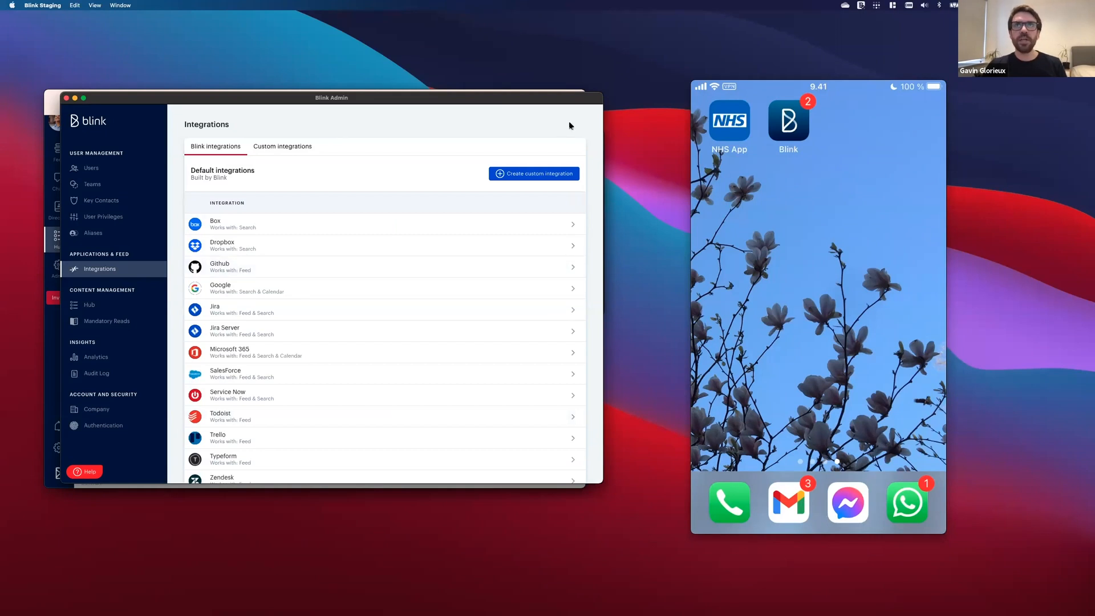
- From the admin Hub content list, start adding content from SharePoint
left_click_drag(332, 98, 288, 98)
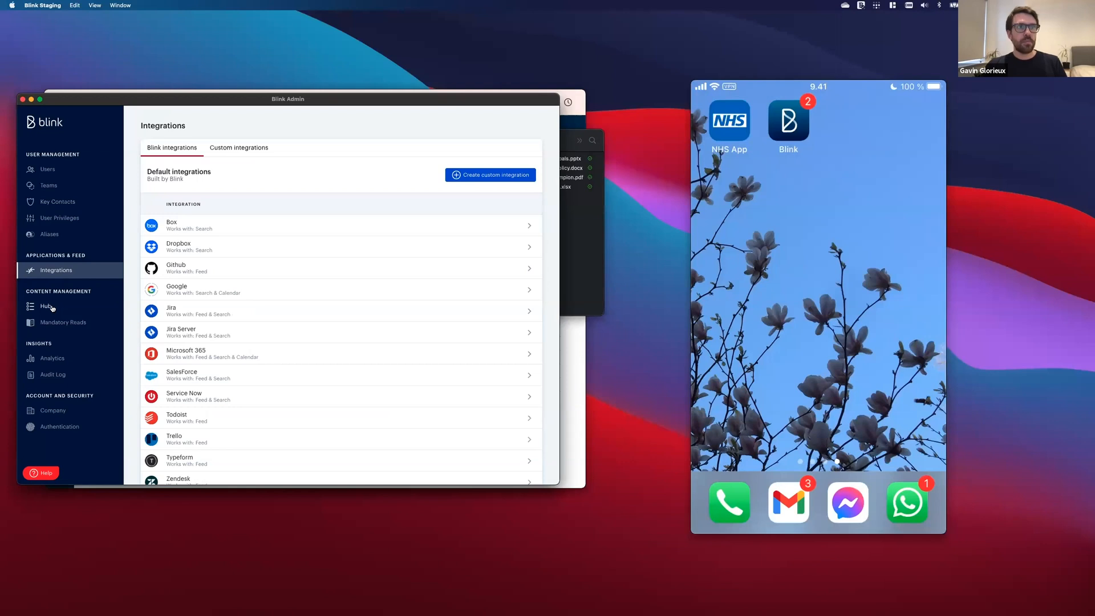
left_click(45, 305)
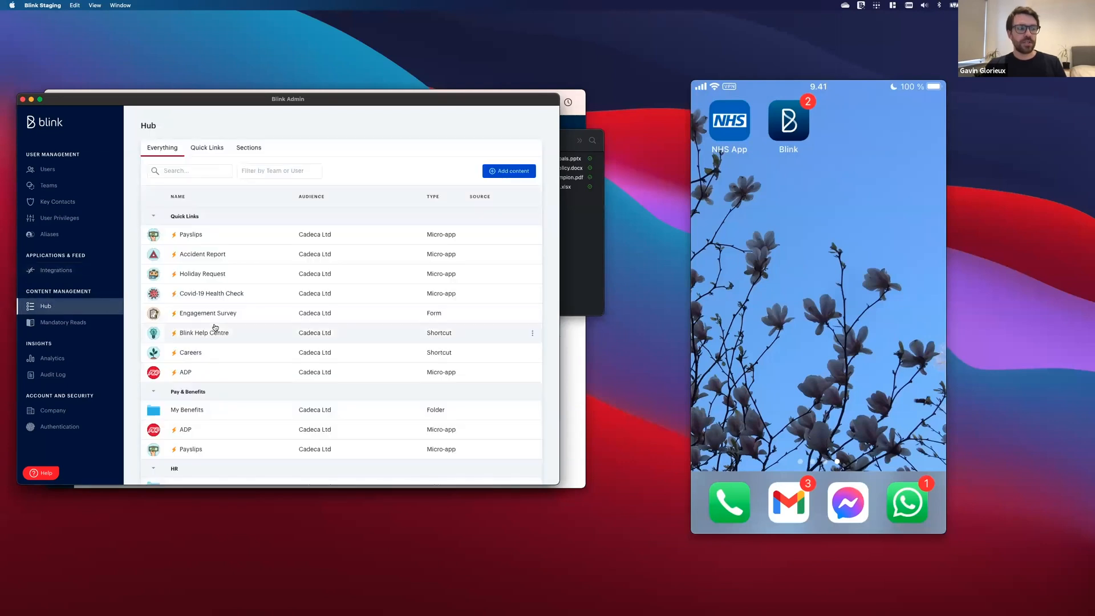
mouse_move(524, 210)
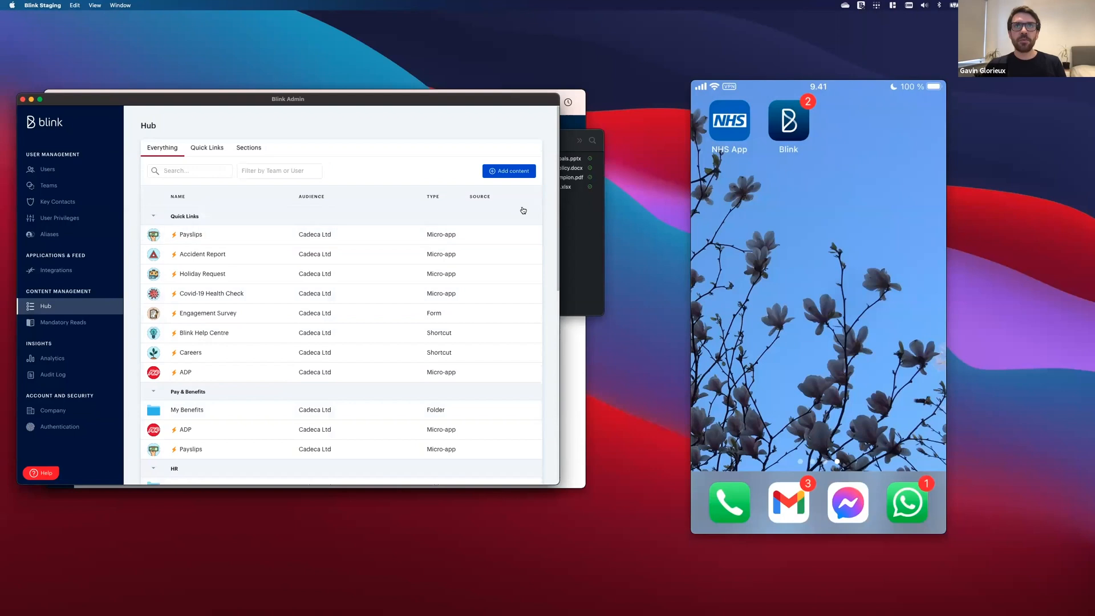
left_click(511, 170)
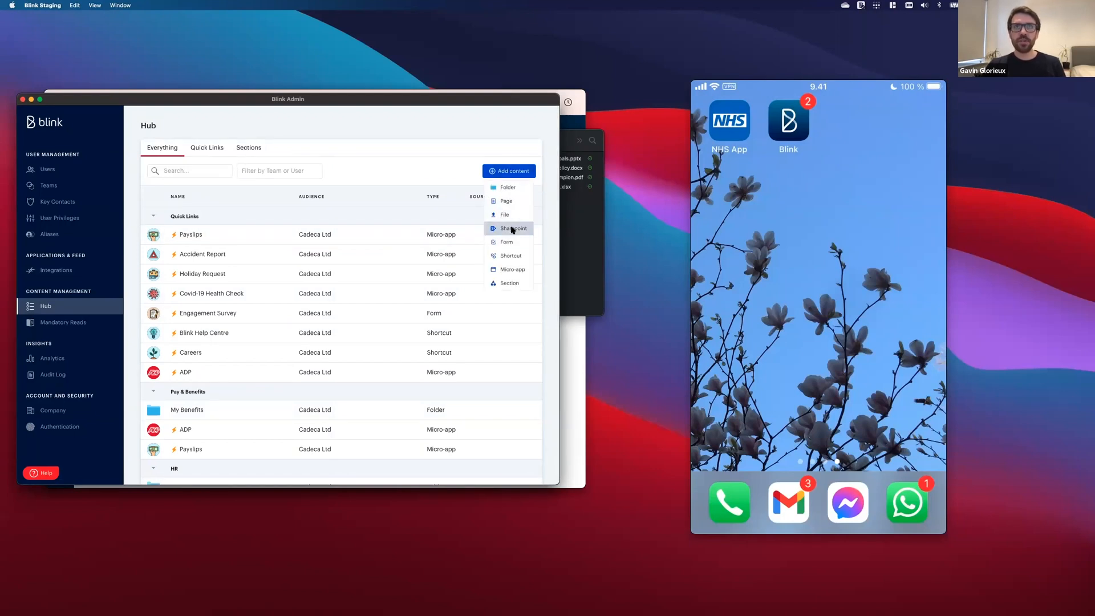
left_click(511, 228)
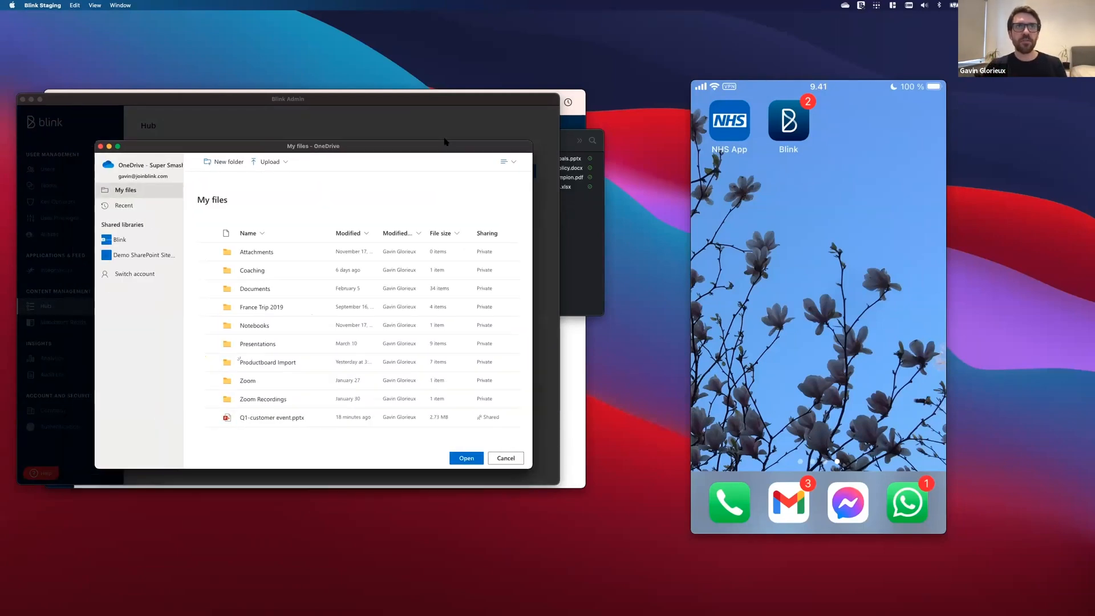
- Choose the 2021 Documents folder inside Product Engineering in the OneDrive picker
left_click_drag(312, 146, 340, 140)
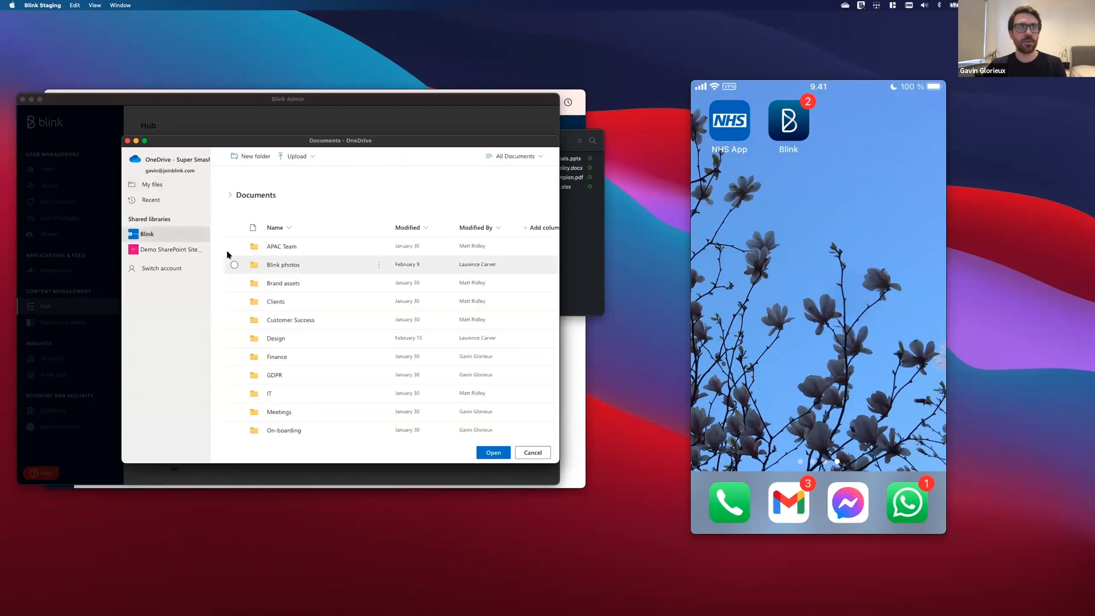
scroll("down", 3)
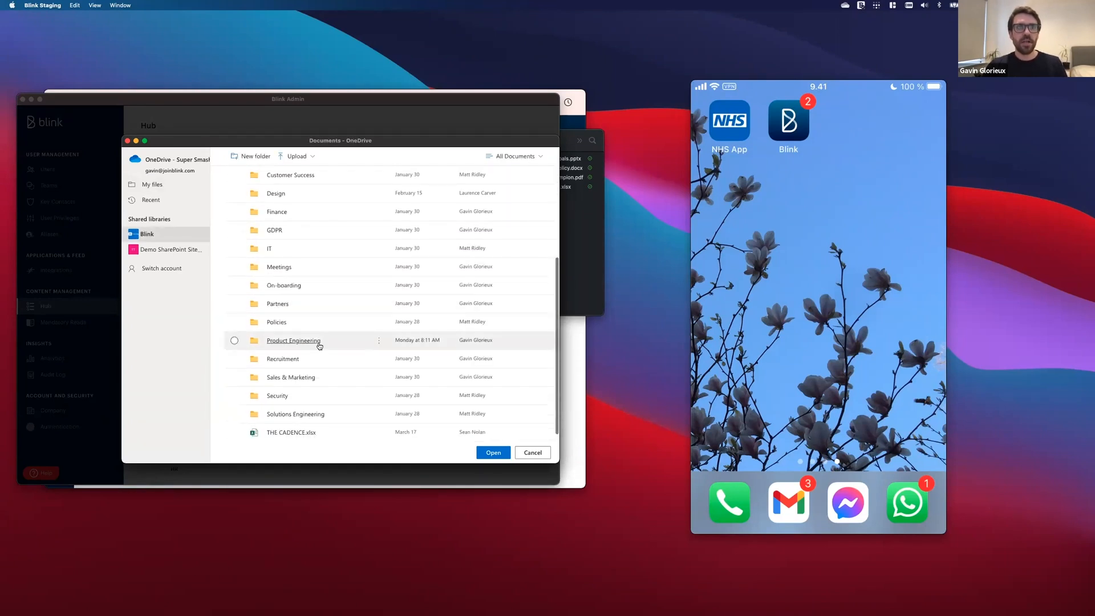
double_click(293, 340)
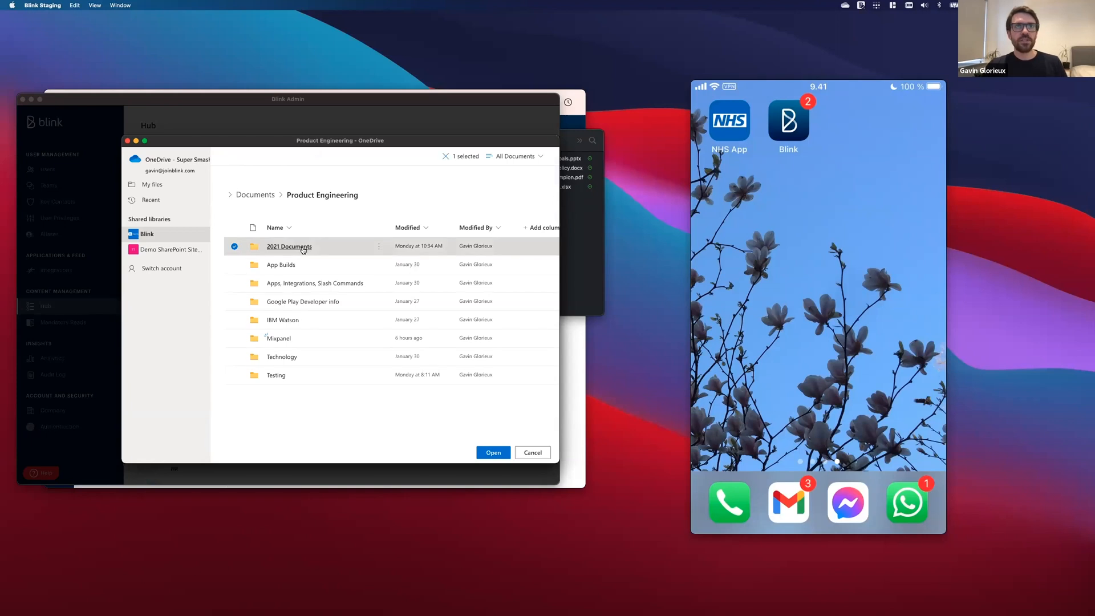
double_click(289, 247)
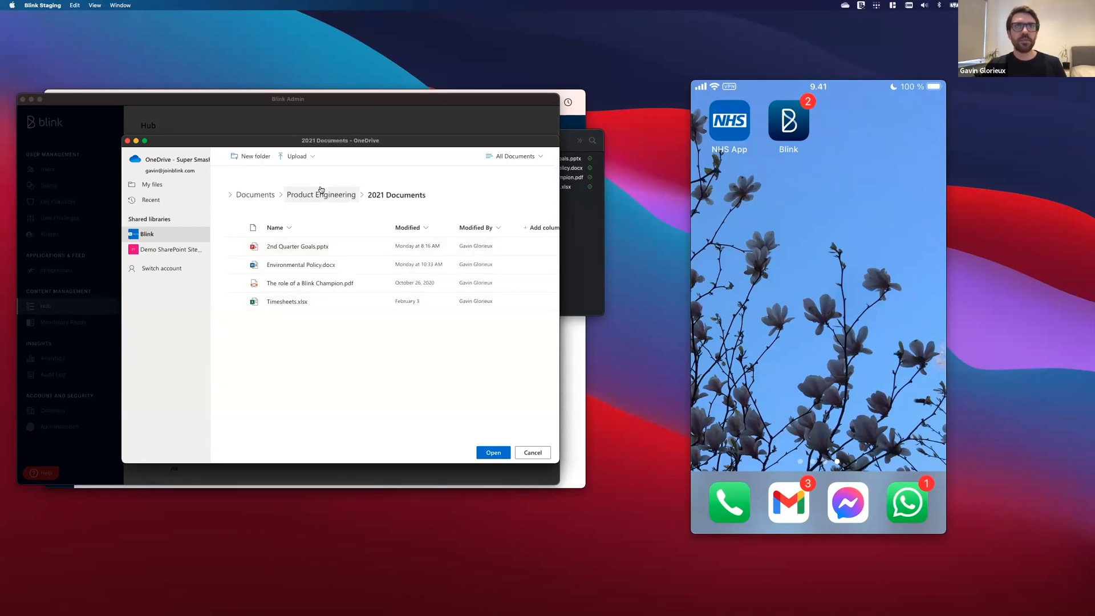
left_click(320, 195)
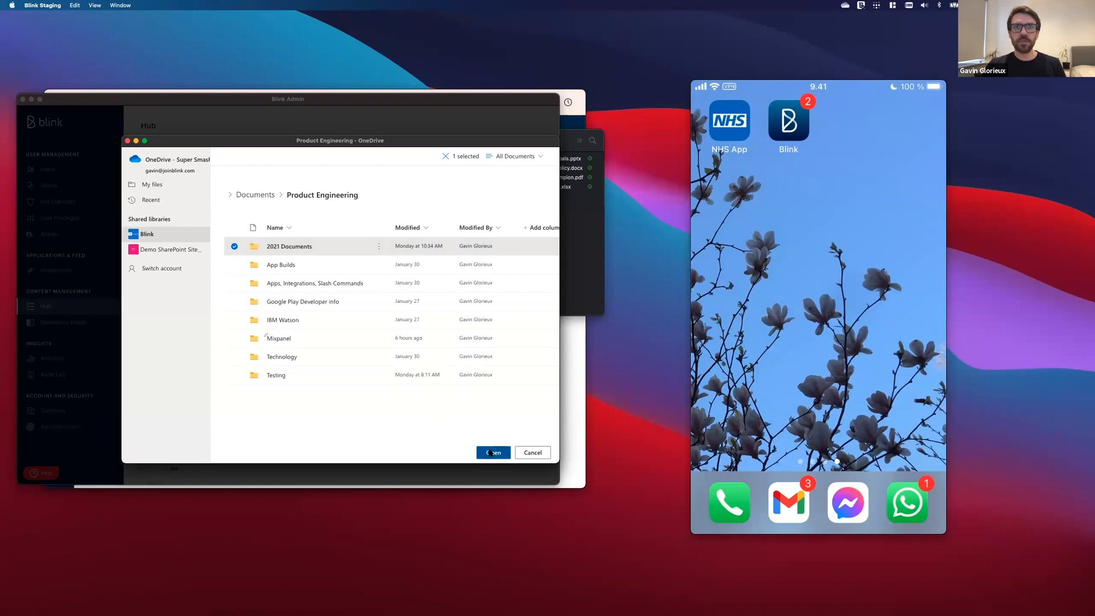
left_click(493, 451)
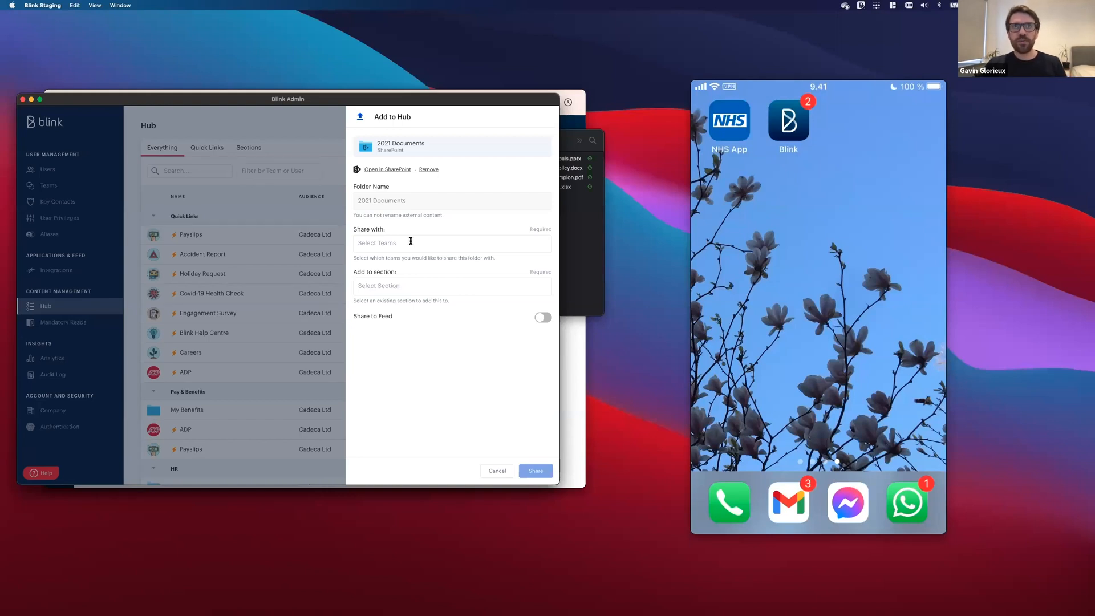
- Share the folder with Cadeca Ltd in the Content section and add it to the Hub
left_click(451, 242)
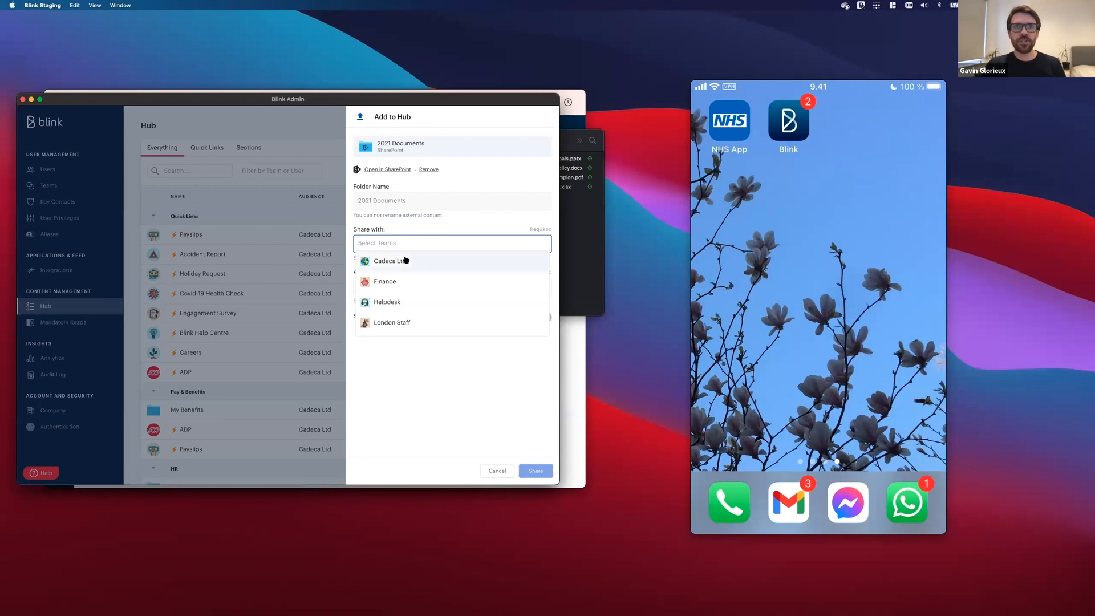
left_click(389, 260)
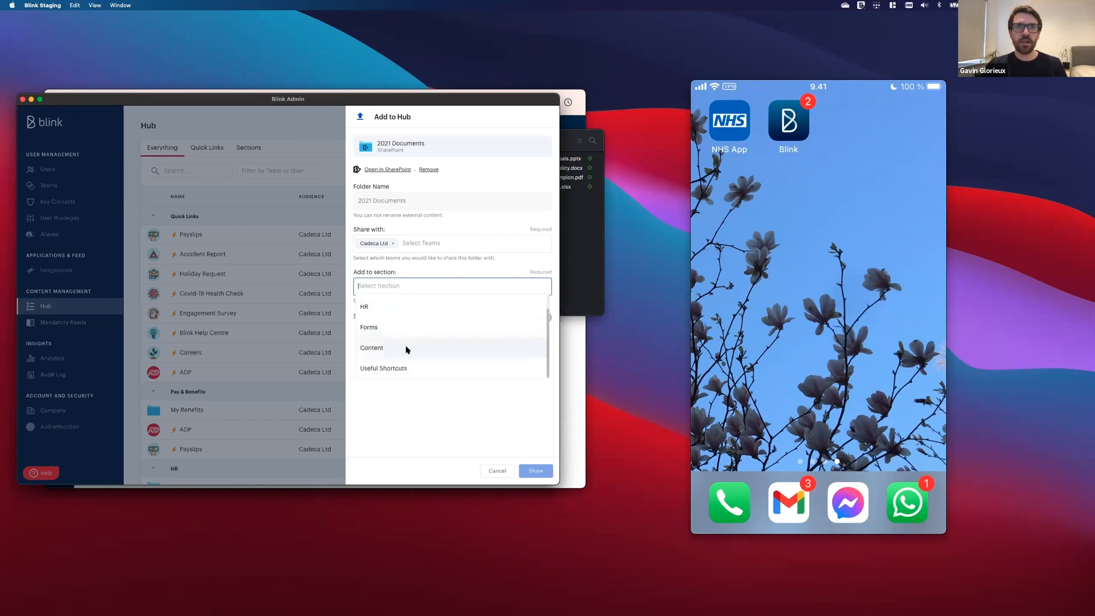
left_click(372, 348)
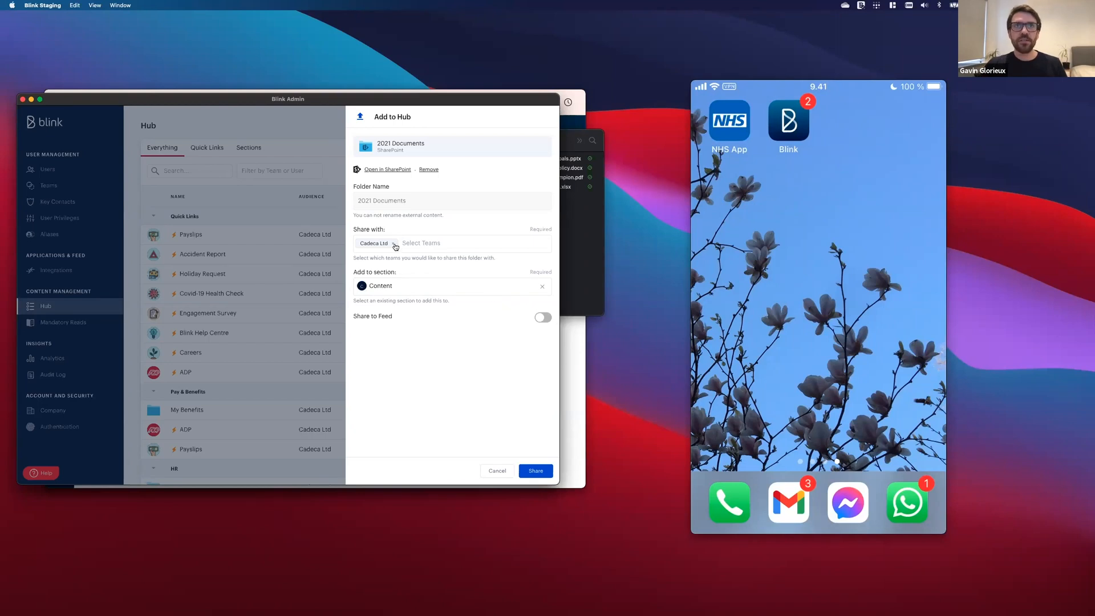
mouse_move(391, 187)
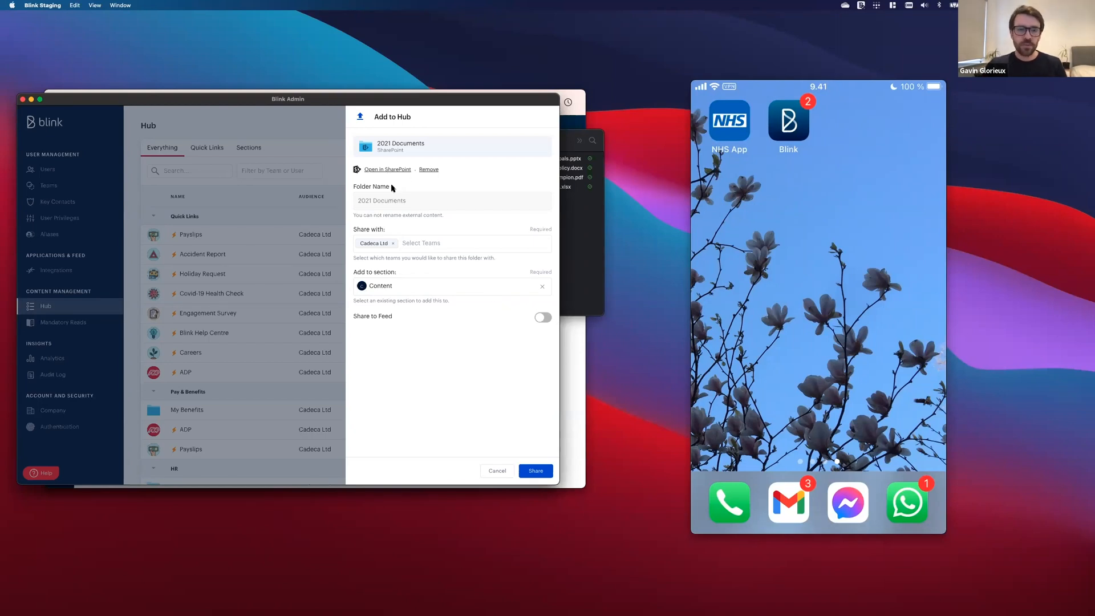
mouse_move(520, 428)
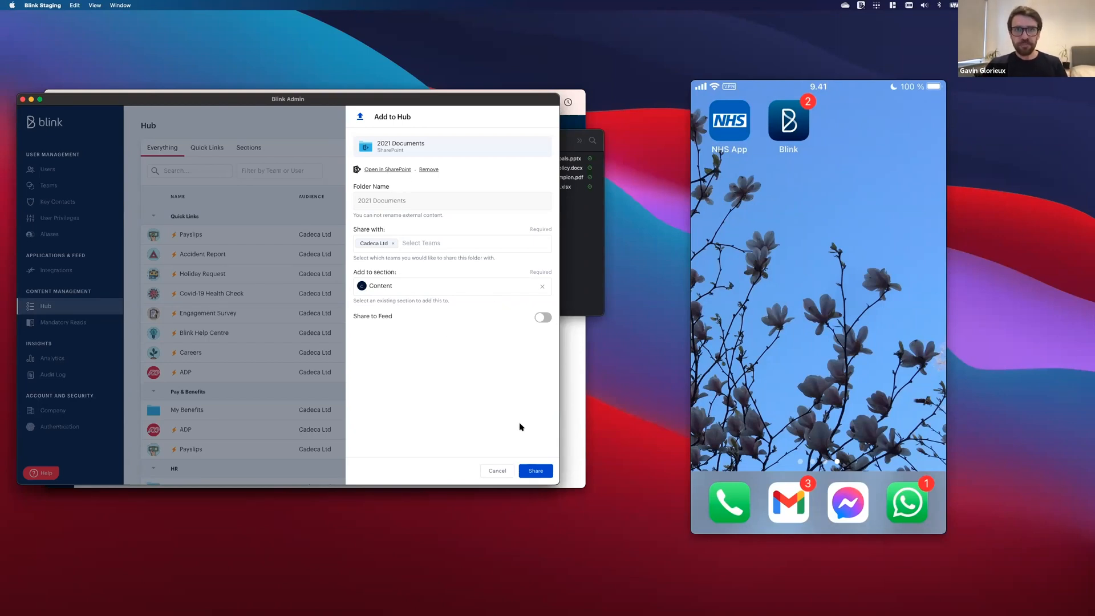
left_click(536, 469)
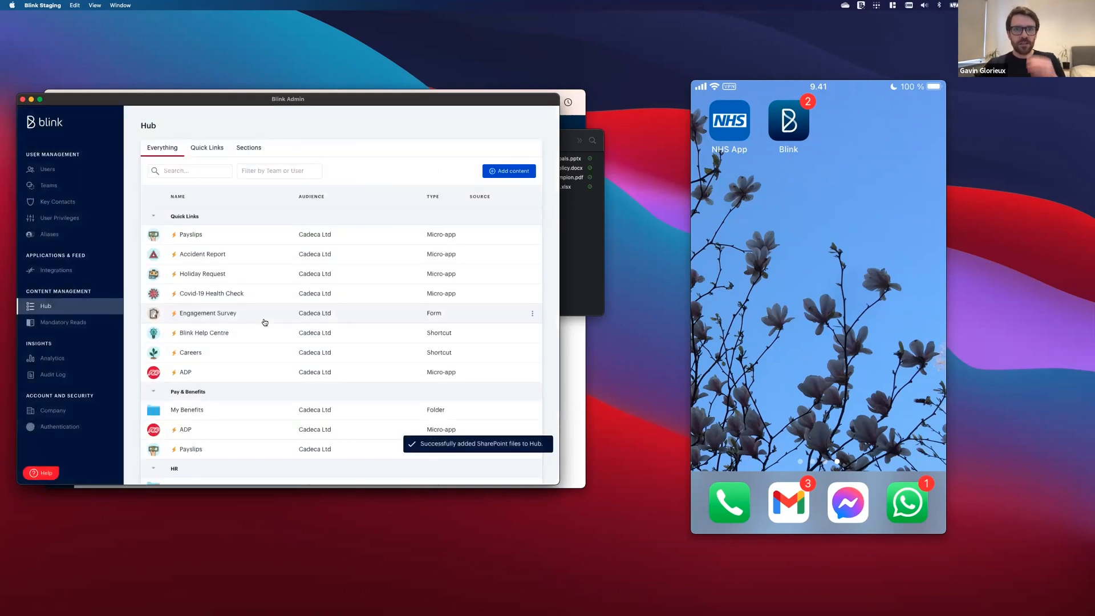
scroll("down", 3)
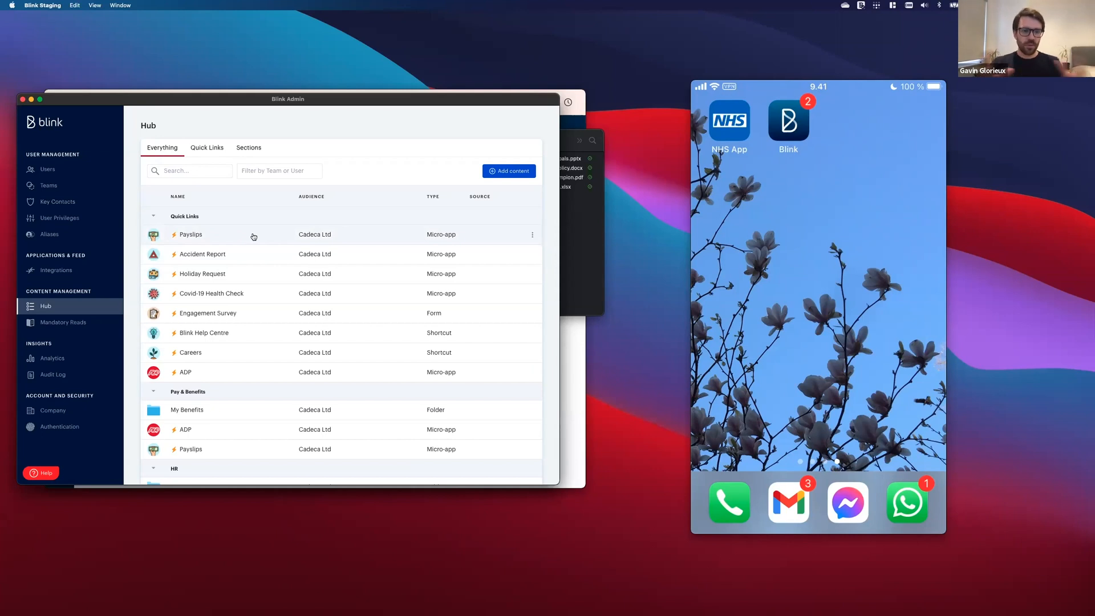
scroll("down", 3)
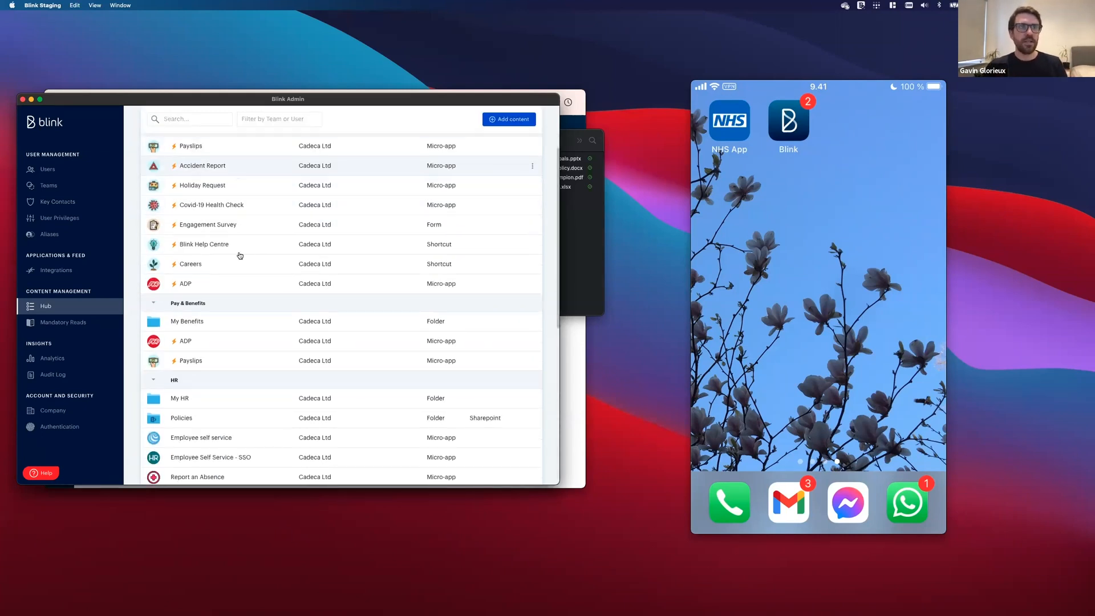
scroll("down", 3)
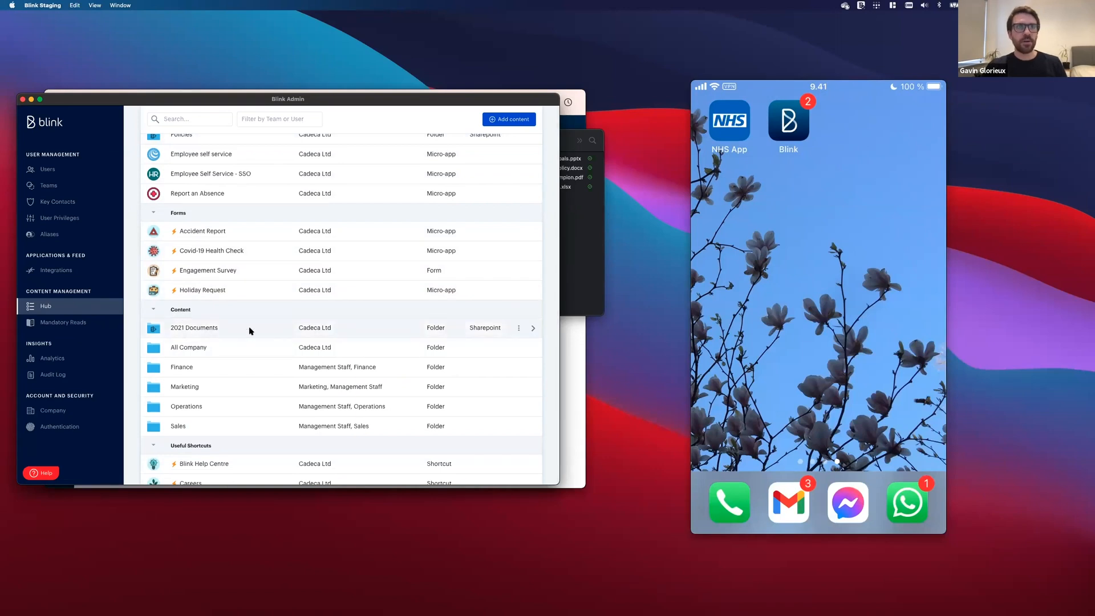
- View the four SharePoint files inside the 2021 Documents folder
left_click(194, 327)
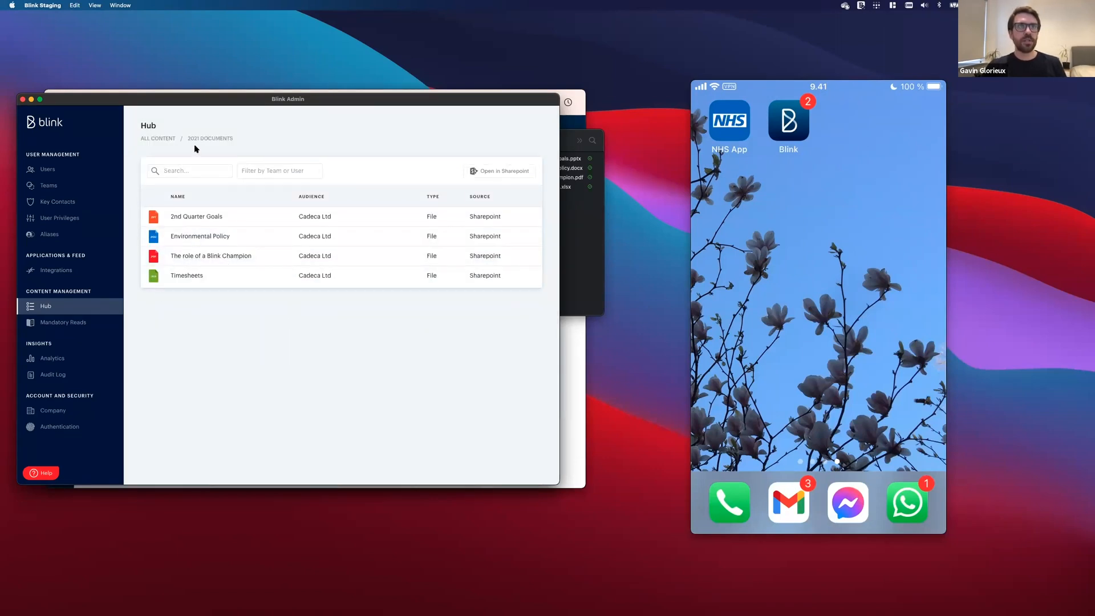
mouse_move(219, 109)
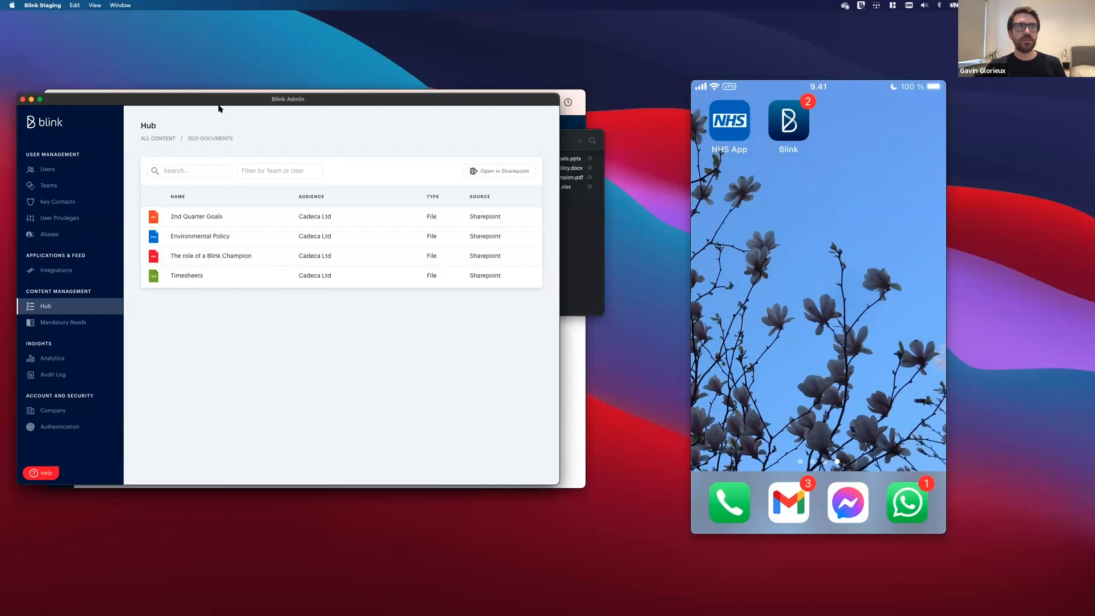
mouse_move(246, 91)
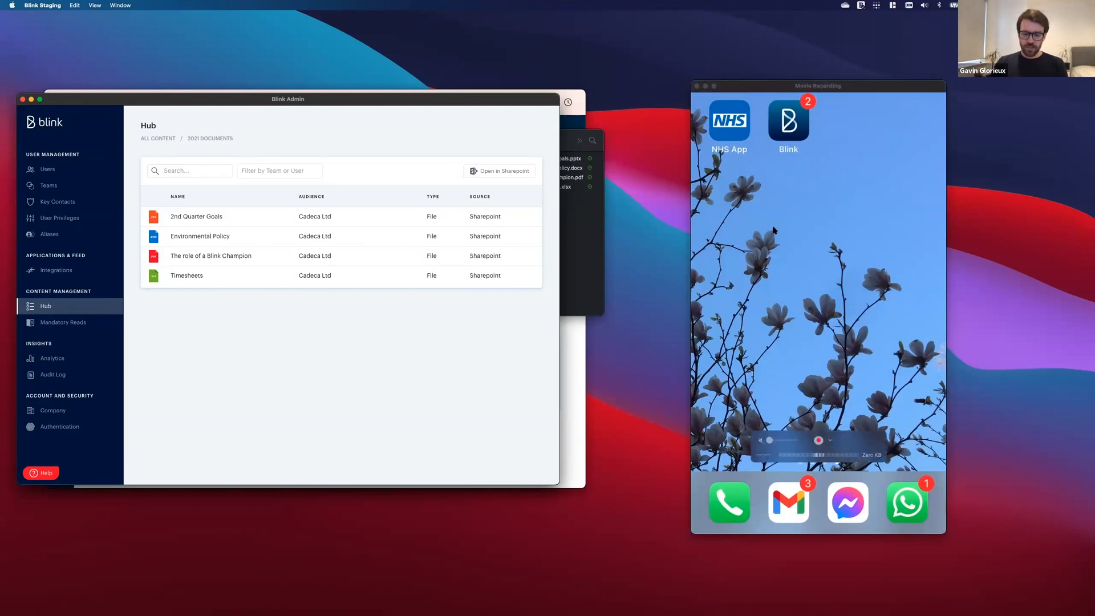
- Launch the Blink app on the phone and browse down through the Feed
left_click(788, 122)
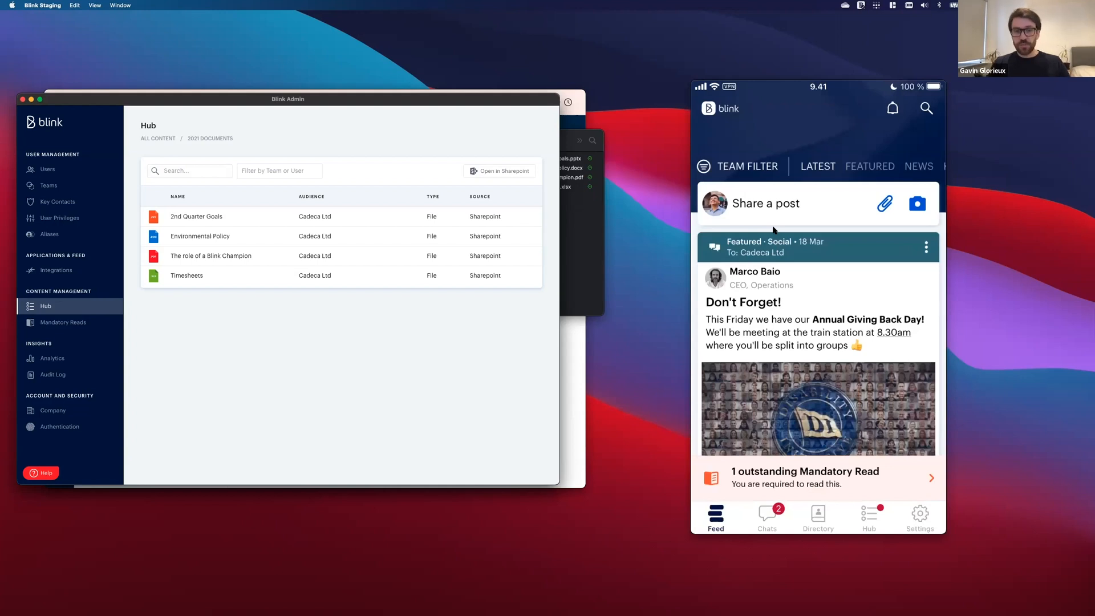
scroll("down", 3)
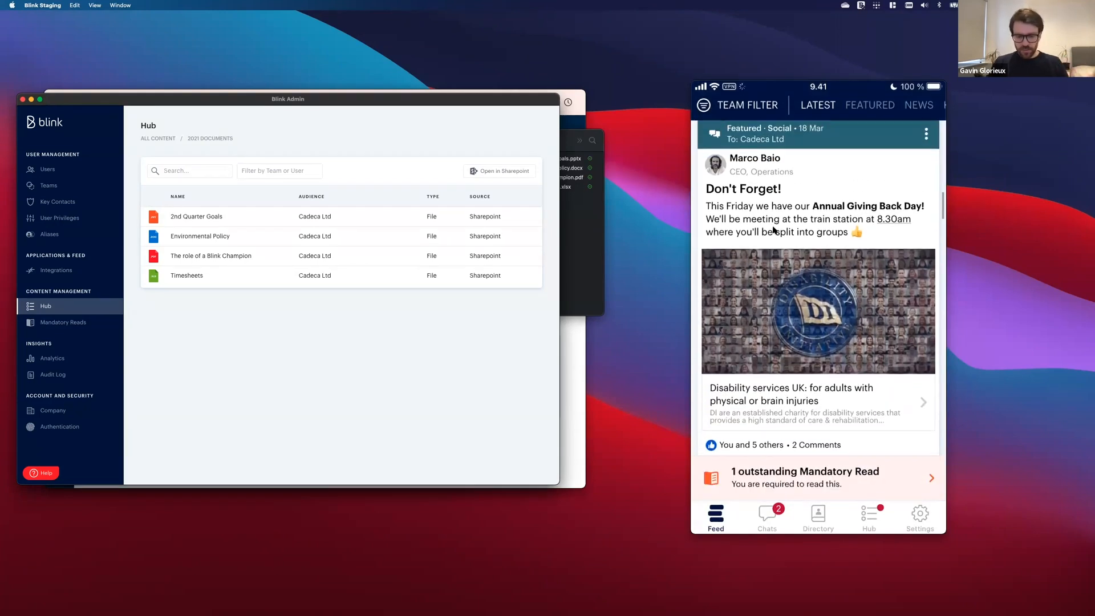
scroll("down", 3)
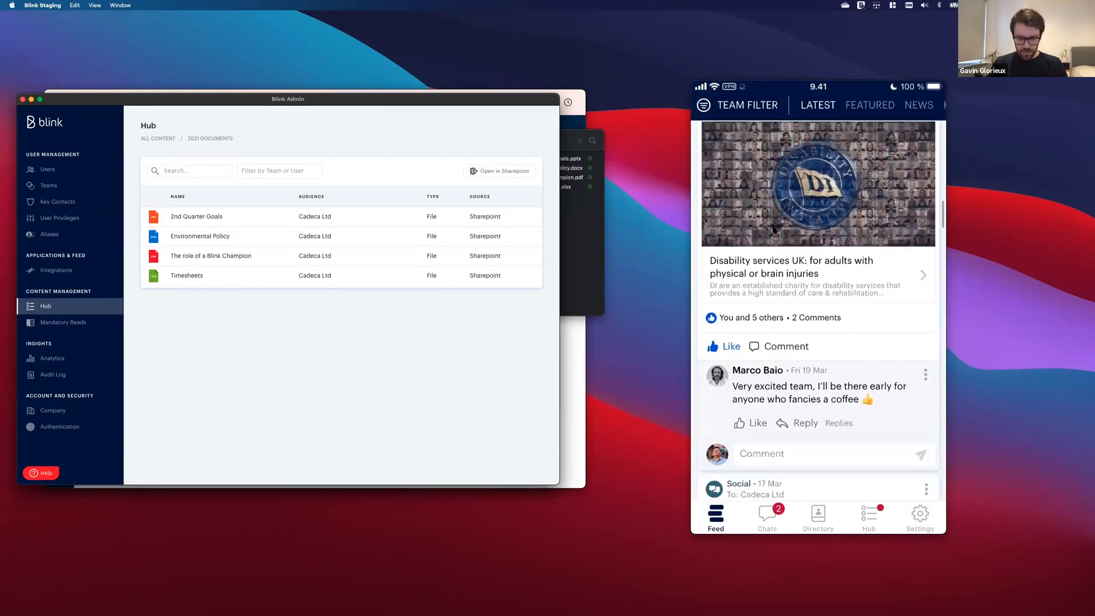
scroll("down", 3)
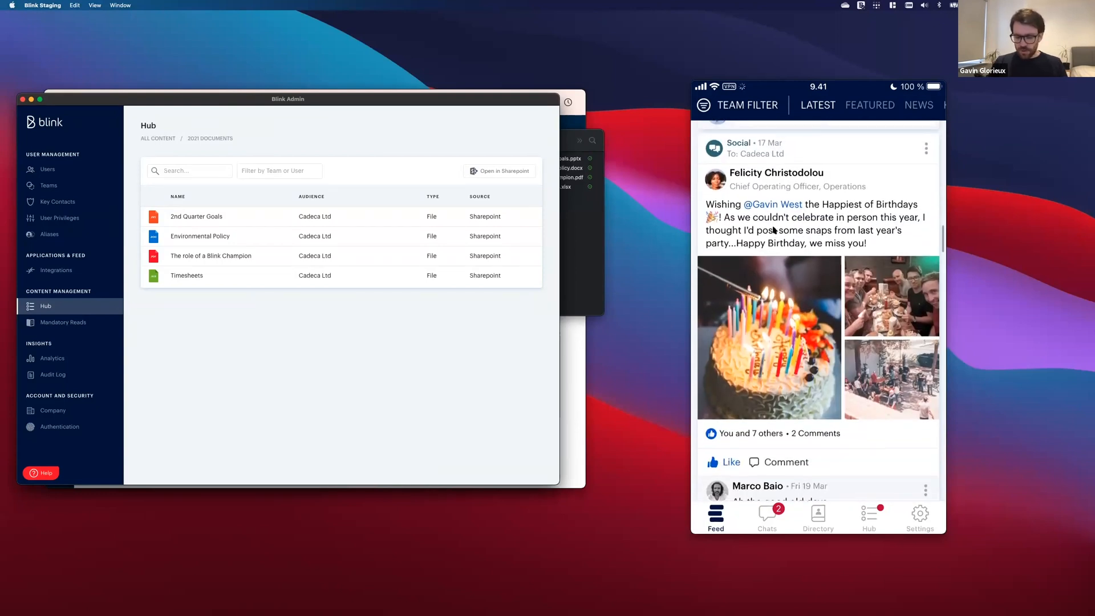
scroll("down", 3)
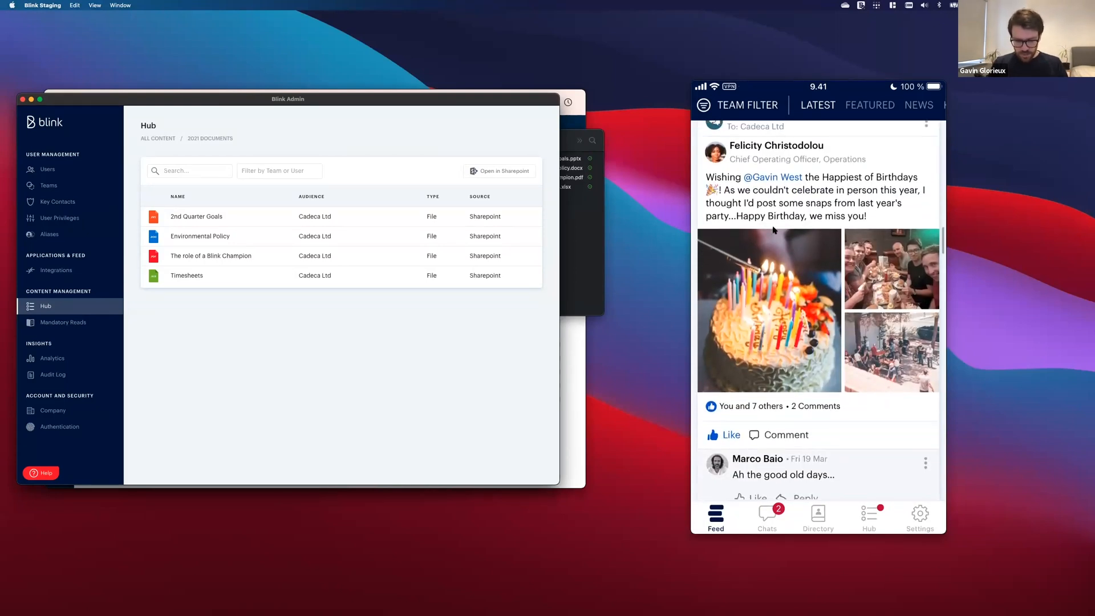
scroll("down", 3)
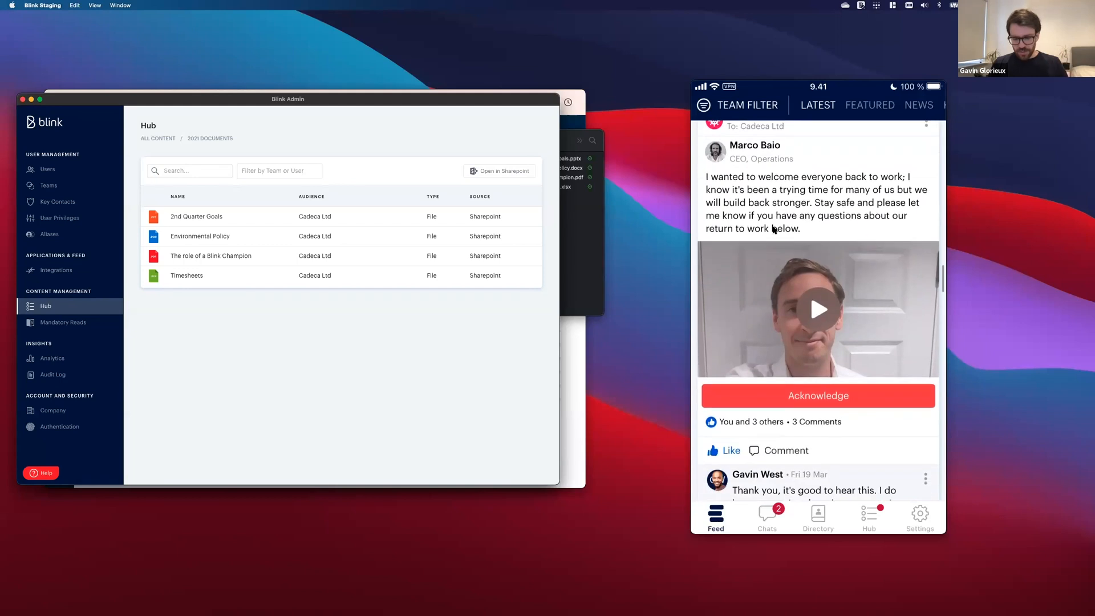
scroll("down", 3)
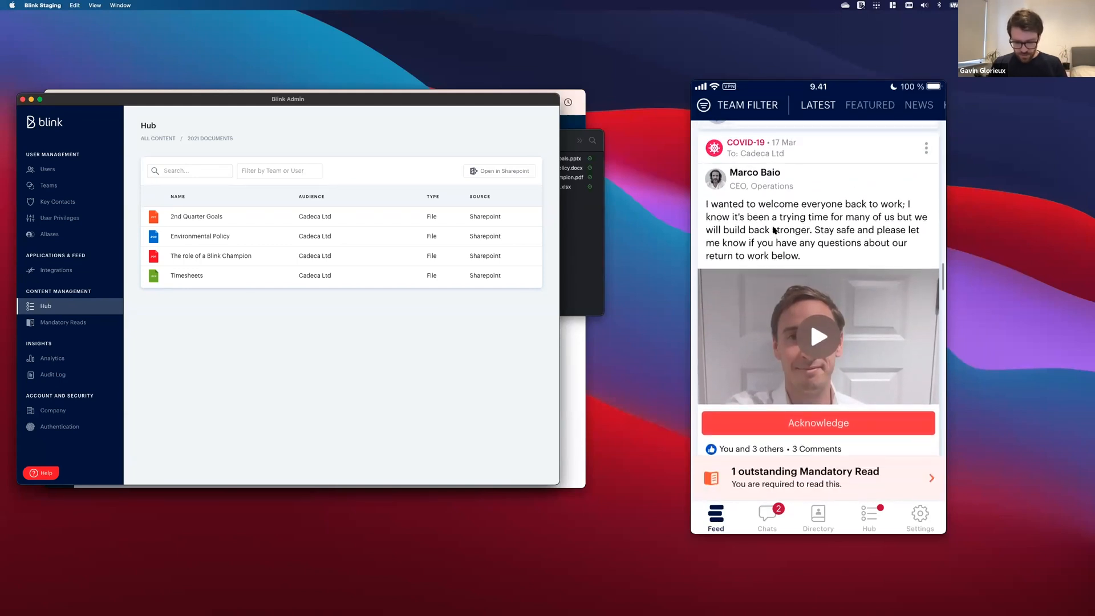
scroll("down", 3)
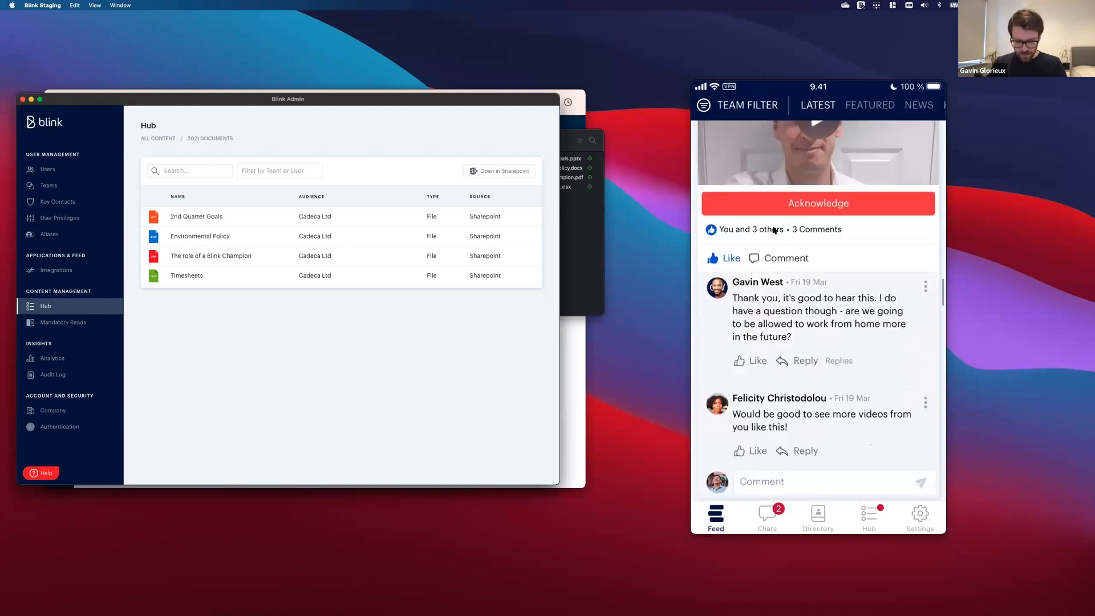
scroll("down", 3)
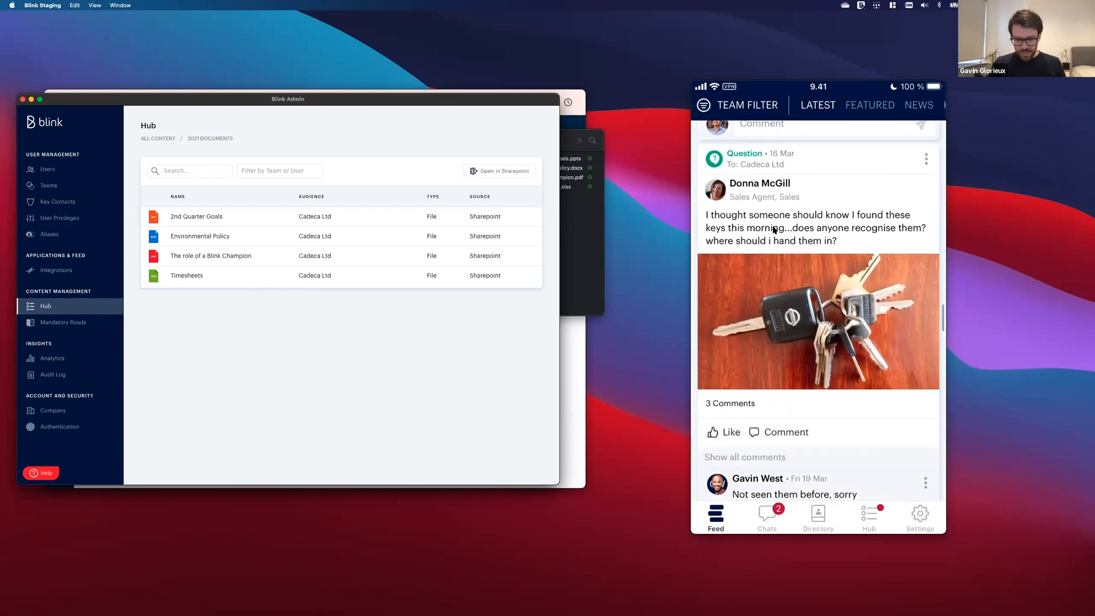
scroll("down", 3)
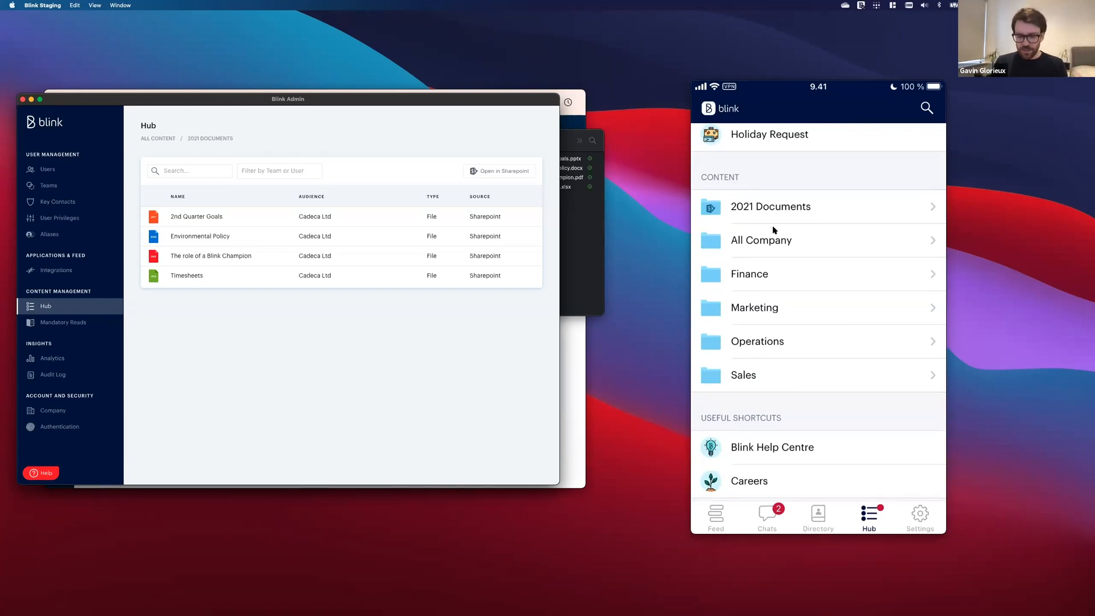
left_click(769, 207)
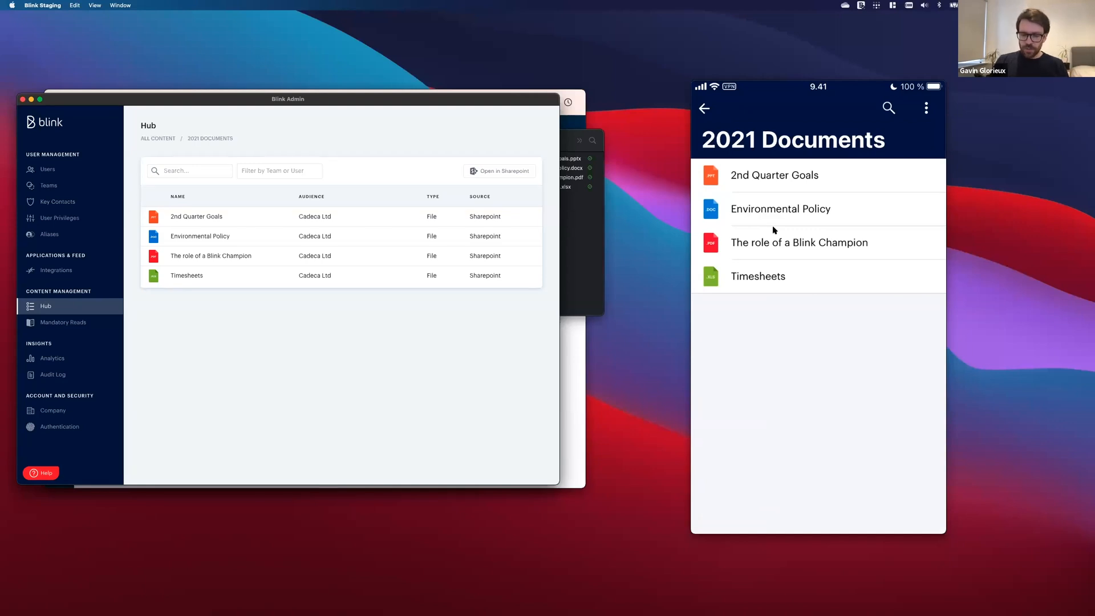
left_click(773, 174)
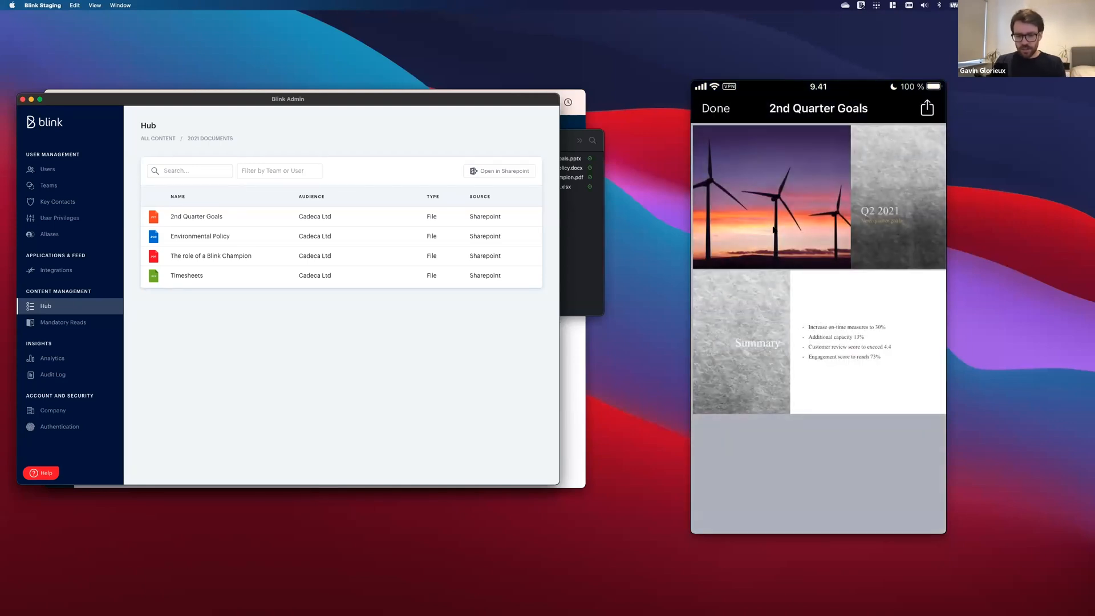
left_click(712, 107)
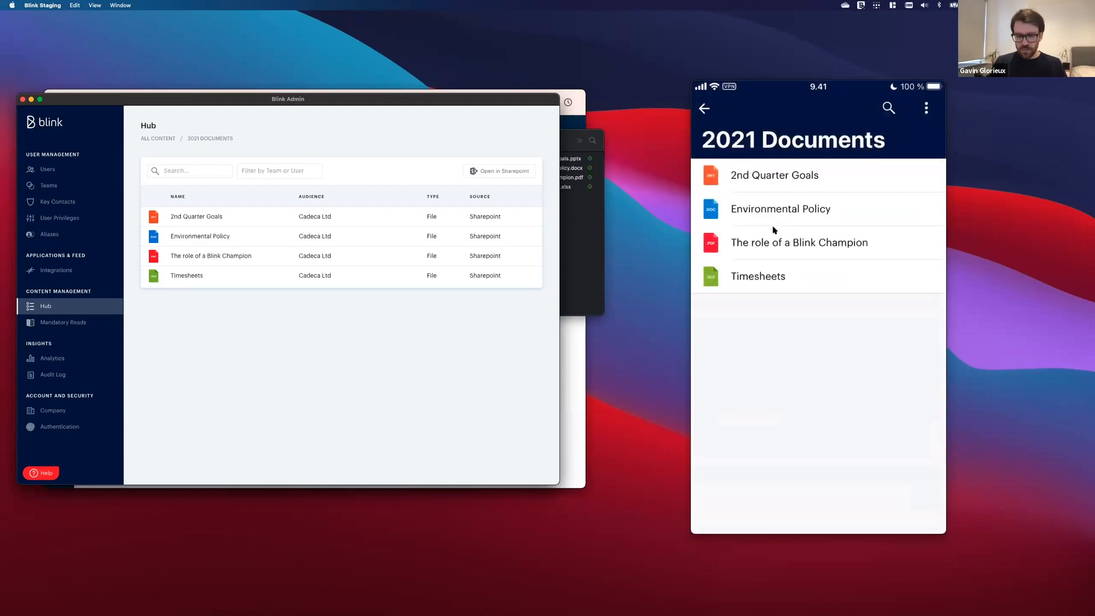
left_click(798, 242)
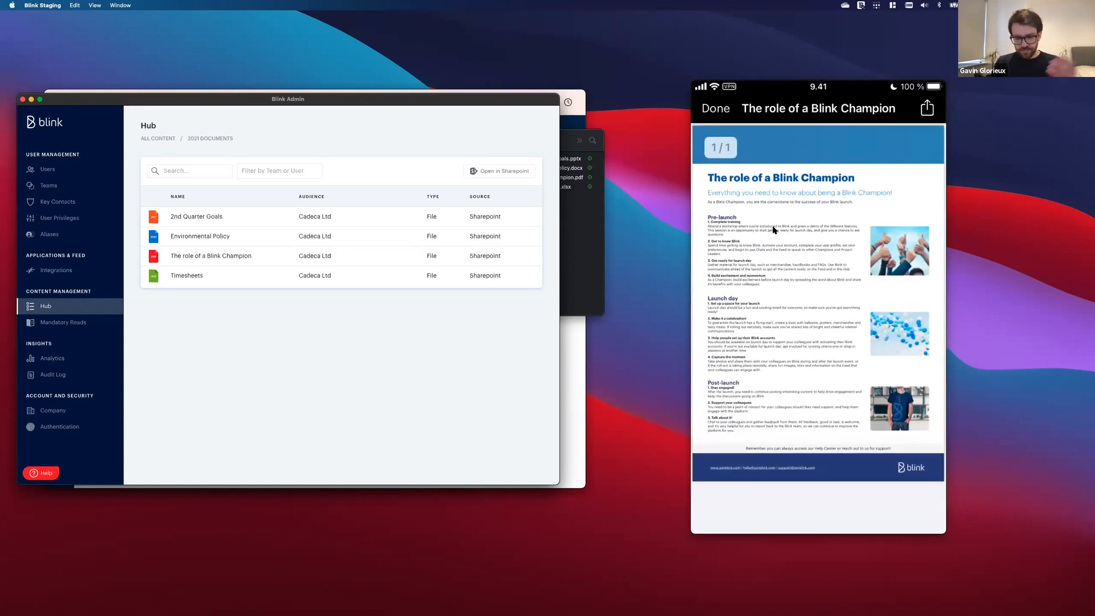
left_click(715, 108)
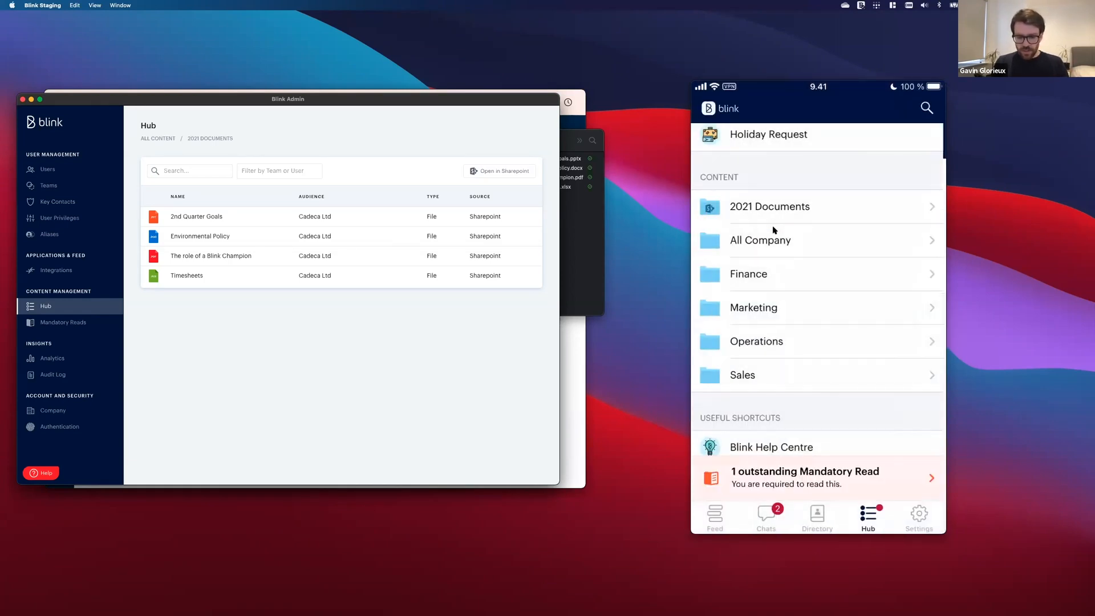
scroll("down", 3)
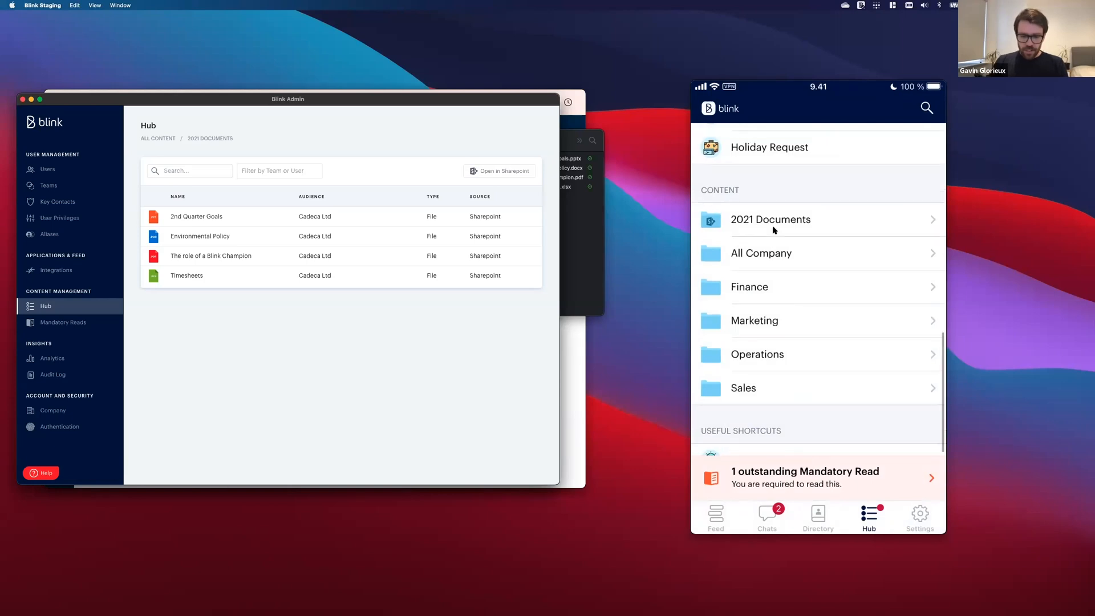
scroll("down", 3)
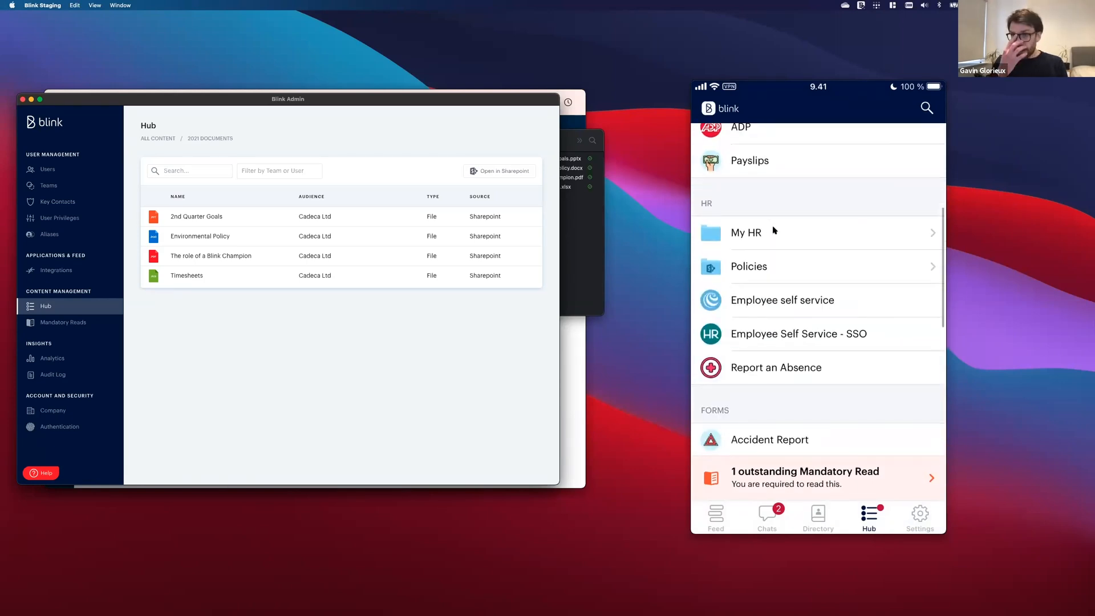
left_click(748, 265)
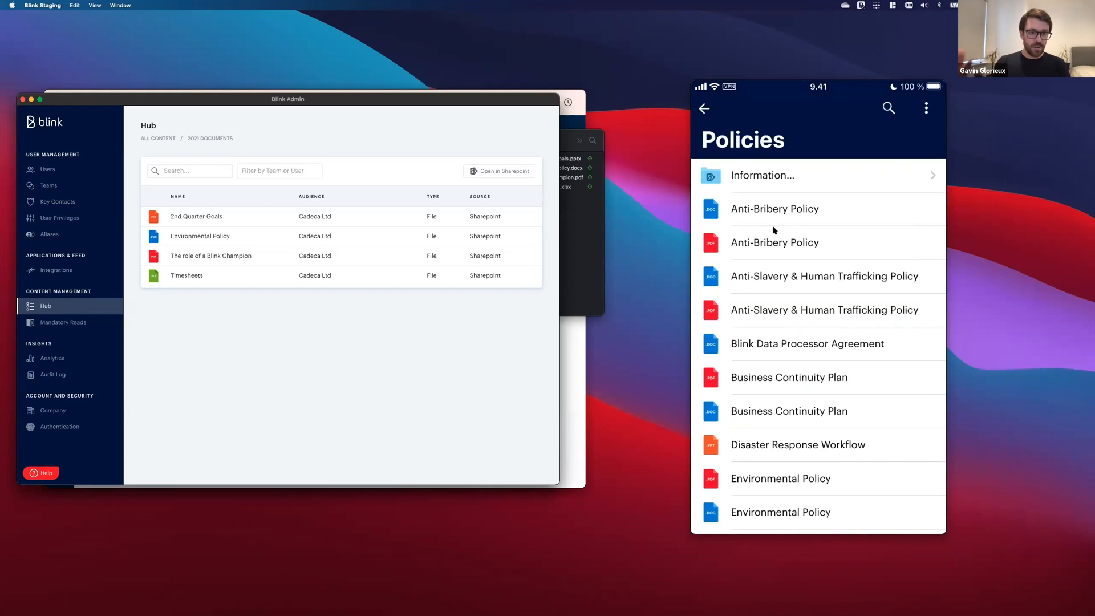
scroll("down", 3)
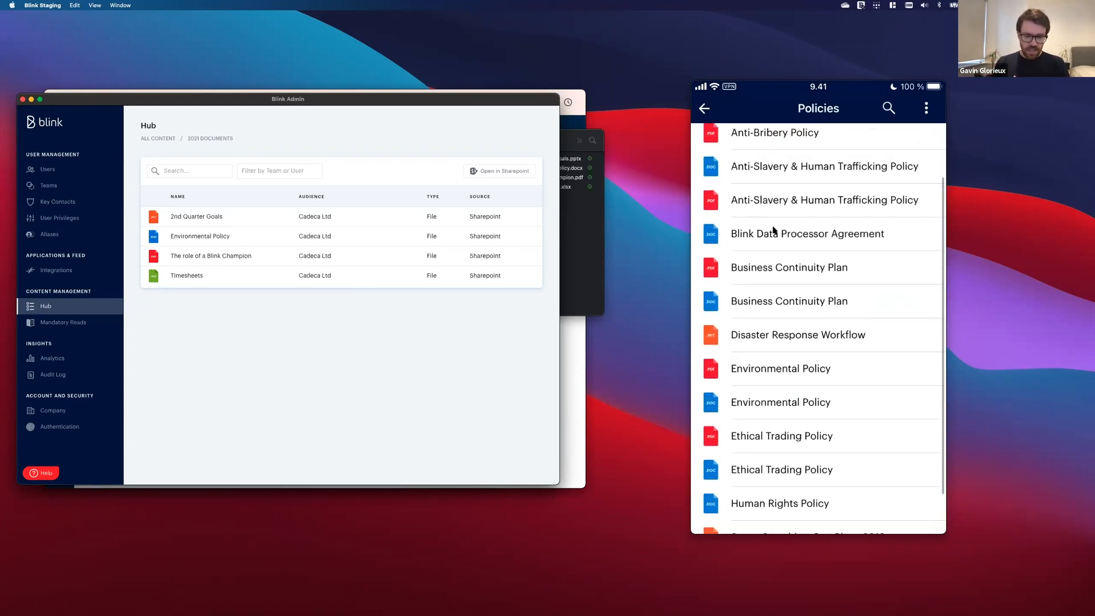
scroll("down", 3)
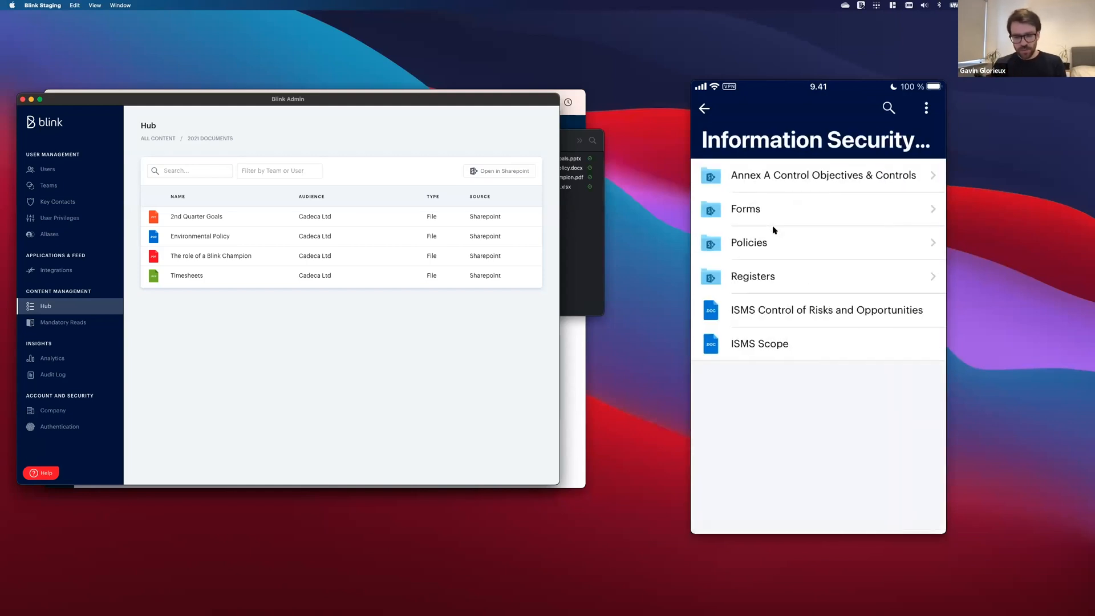
left_click(748, 242)
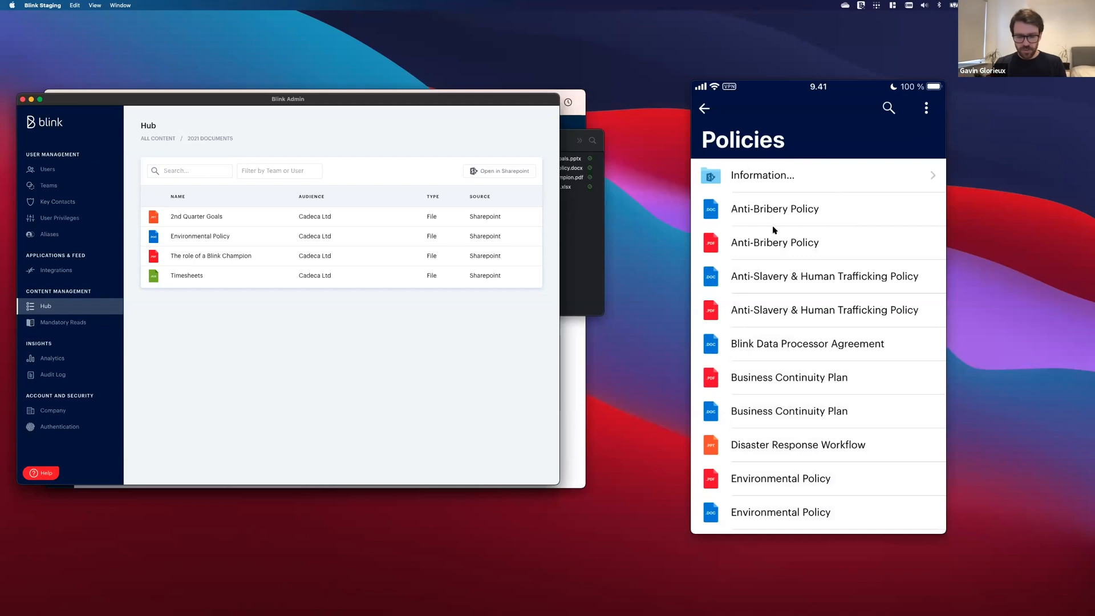
left_click(703, 109)
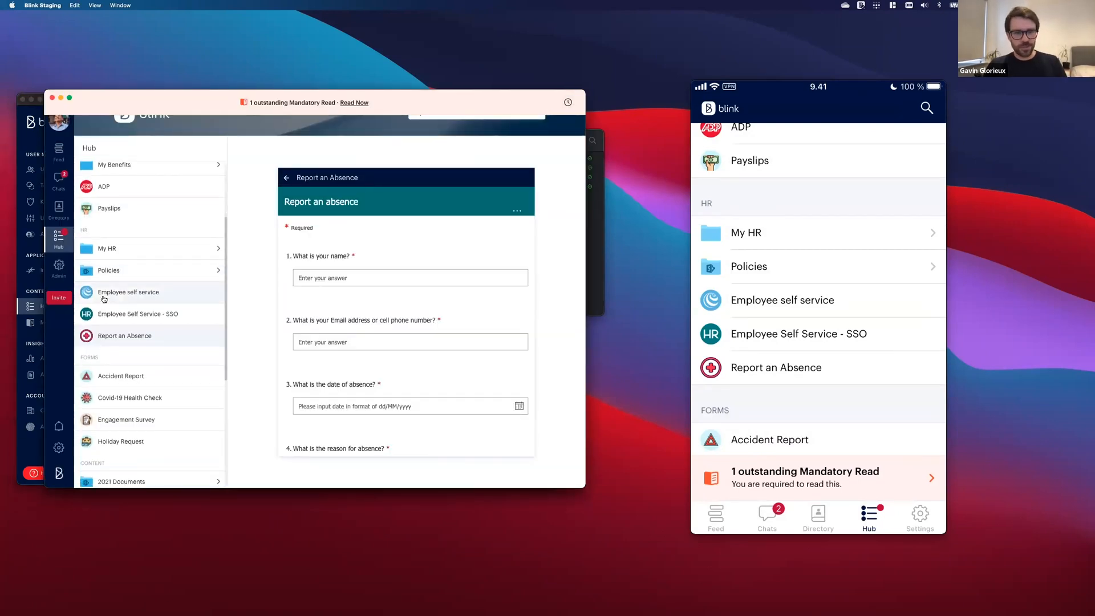
mouse_move(108, 270)
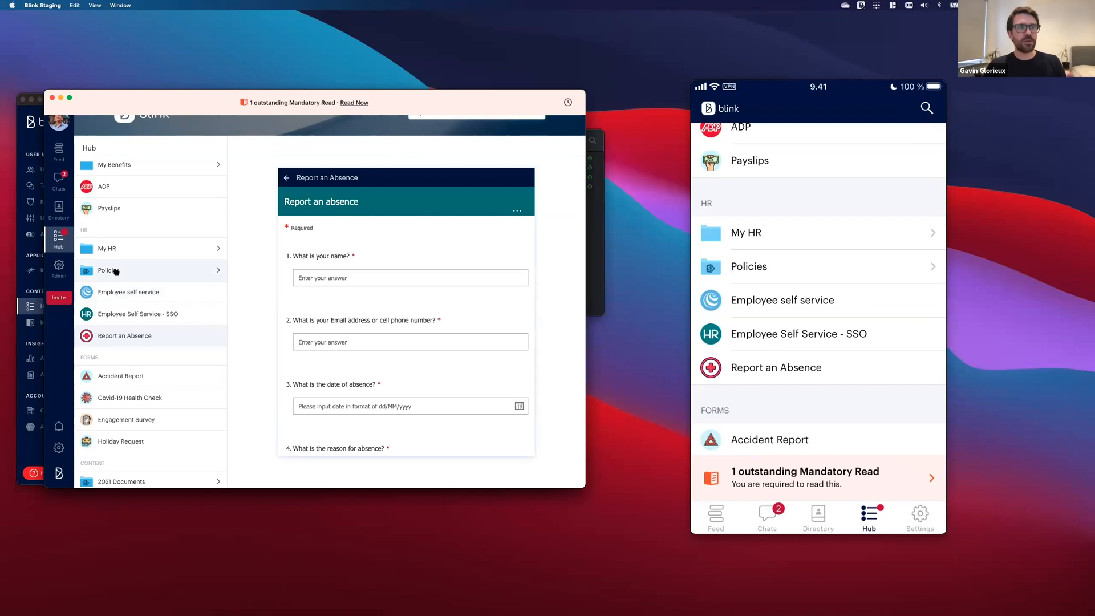
- Preview the 2nd Quarter Goals presentation from the 2021 Documents folder
left_click(122, 481)
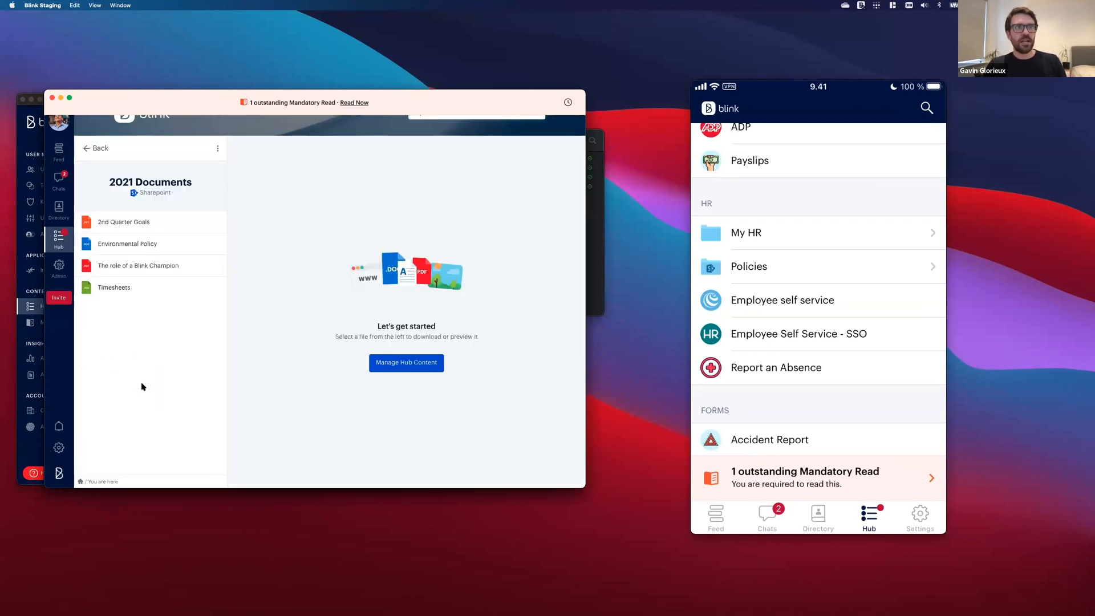
mouse_move(158, 206)
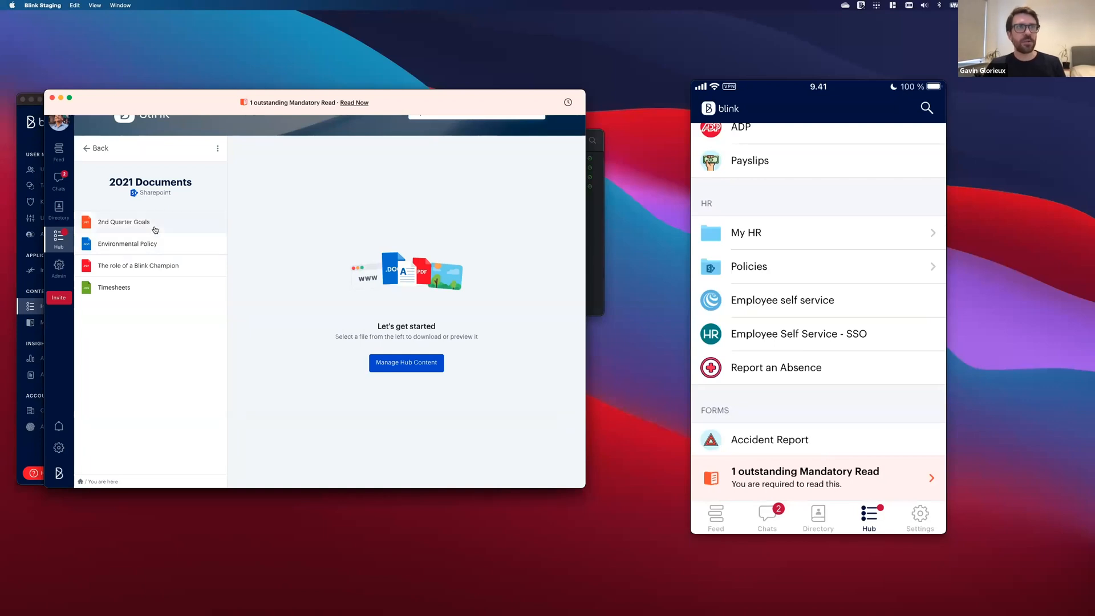
left_click(123, 221)
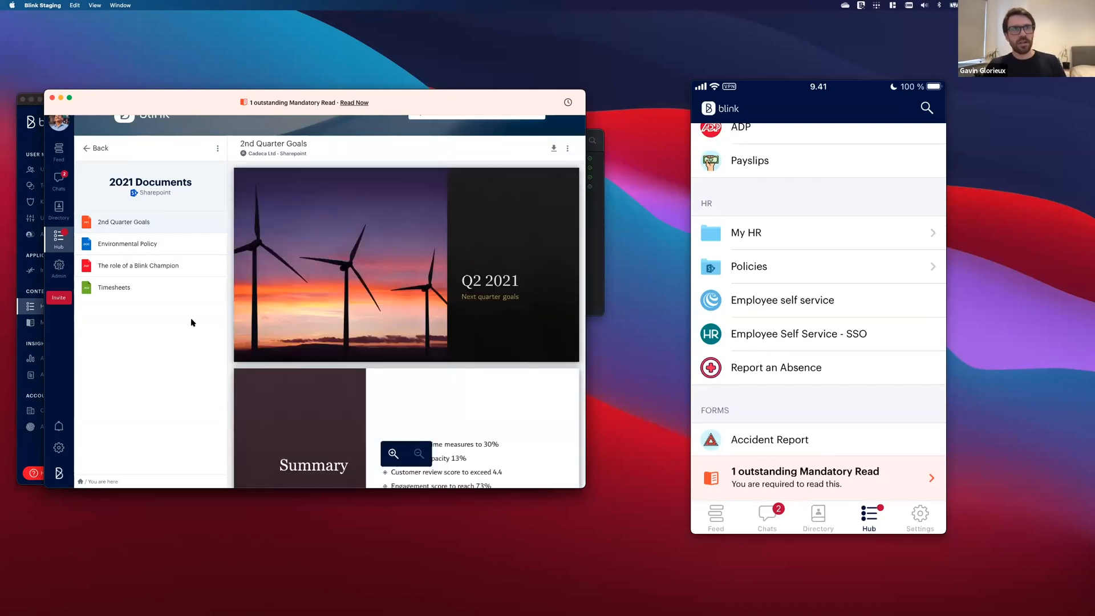